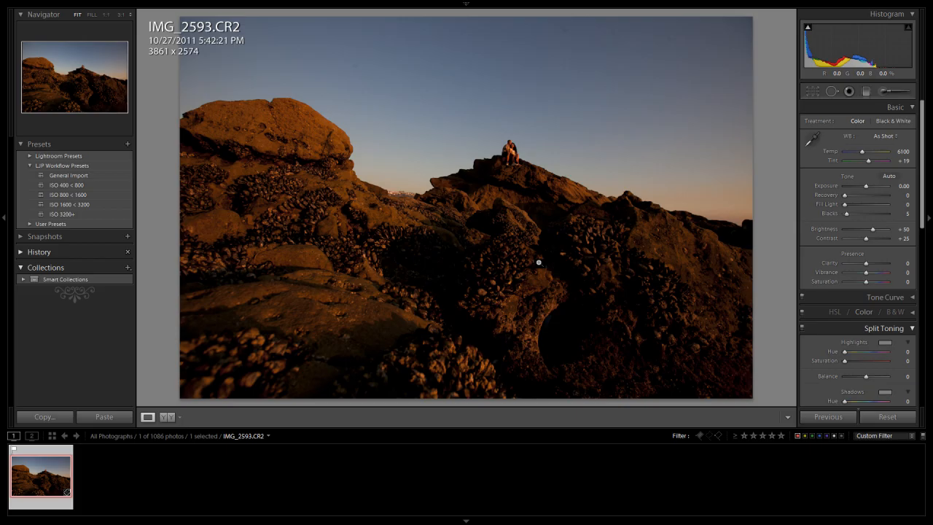
pyautogui.moveTo(531, 261)
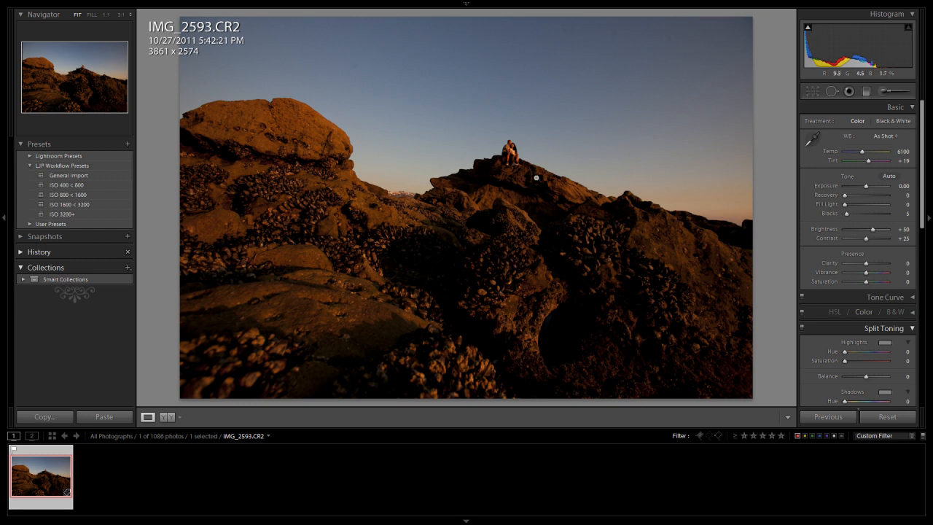
pyautogui.moveTo(507, 189)
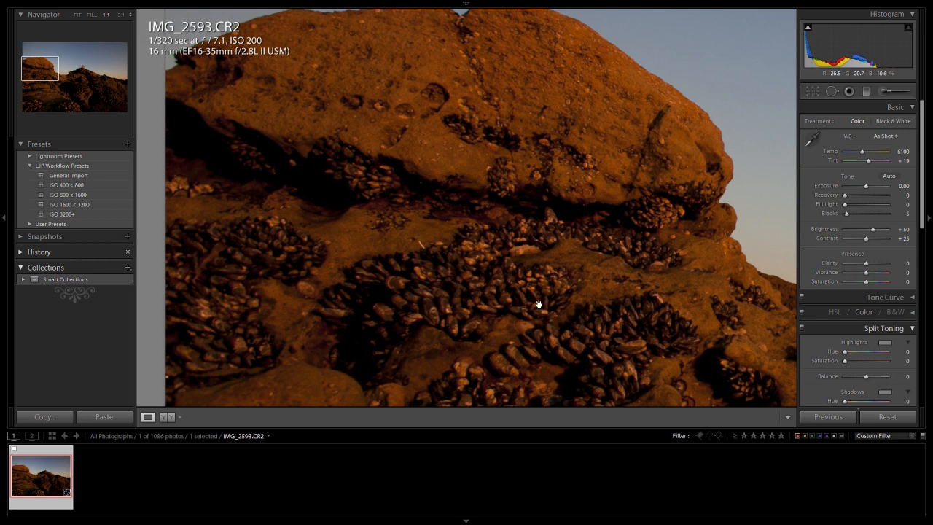
pyautogui.moveTo(485, 280)
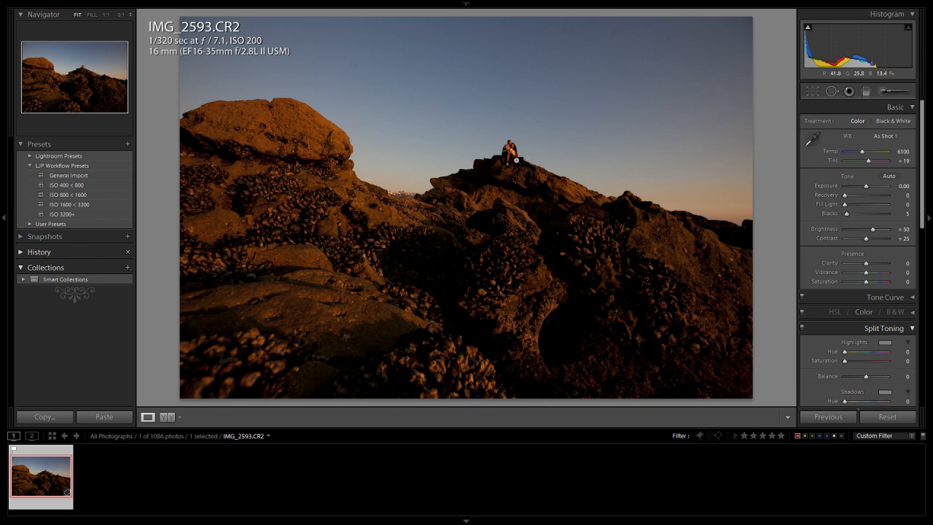
pyautogui.moveTo(333, 140)
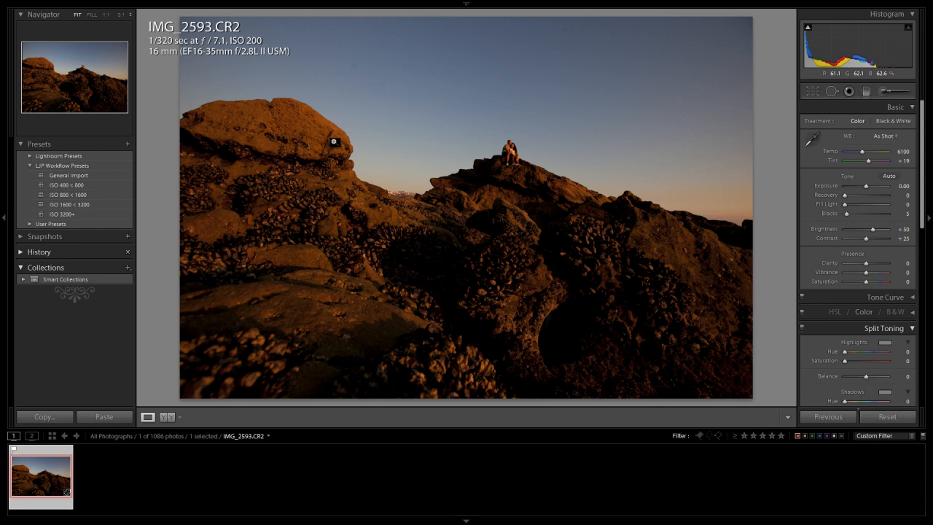
pyautogui.moveTo(221, 204)
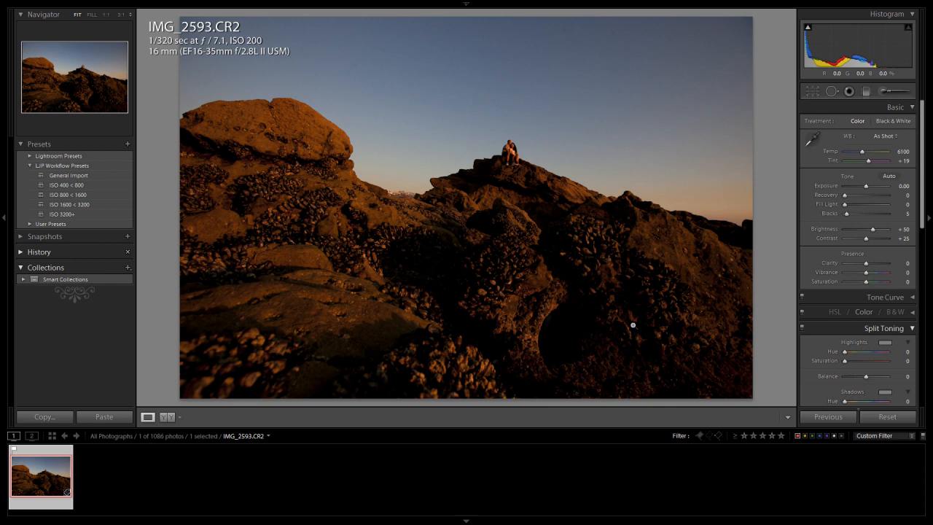
pyautogui.moveTo(673, 365)
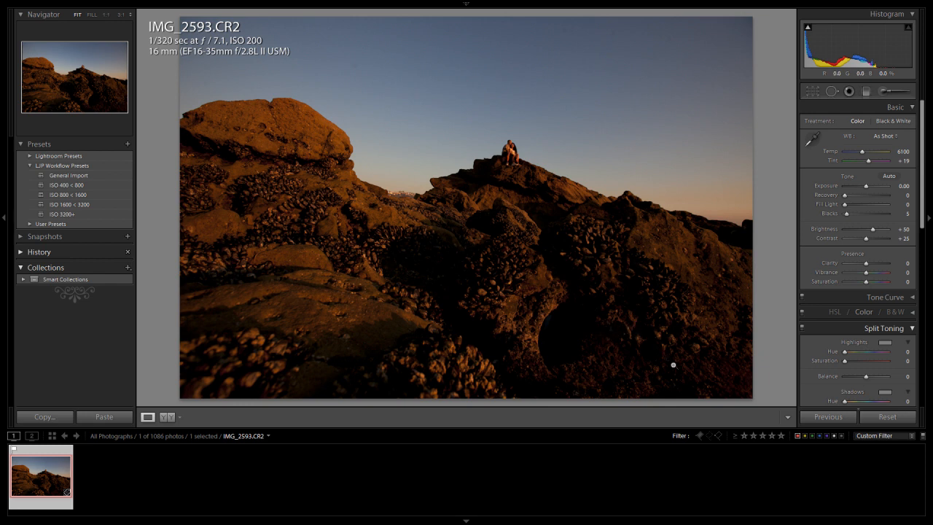
pyautogui.moveTo(653, 356)
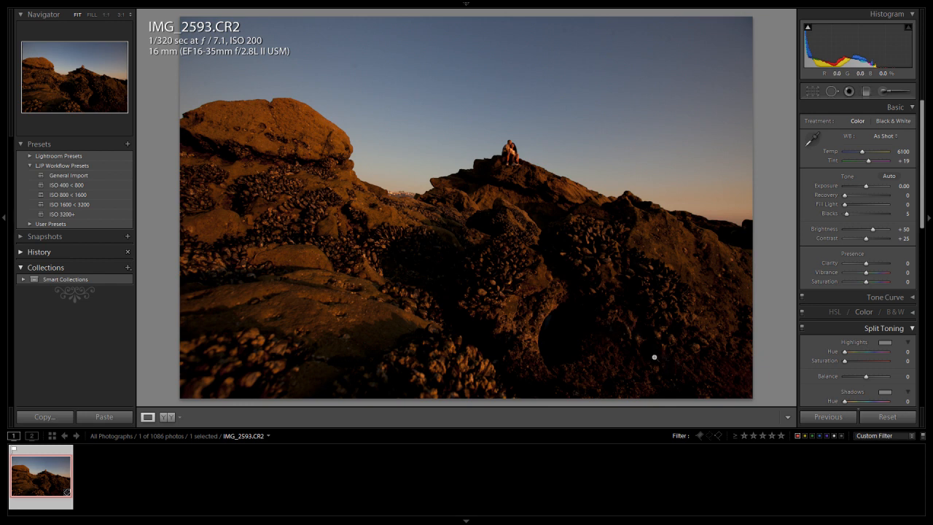
pyautogui.moveTo(657, 355)
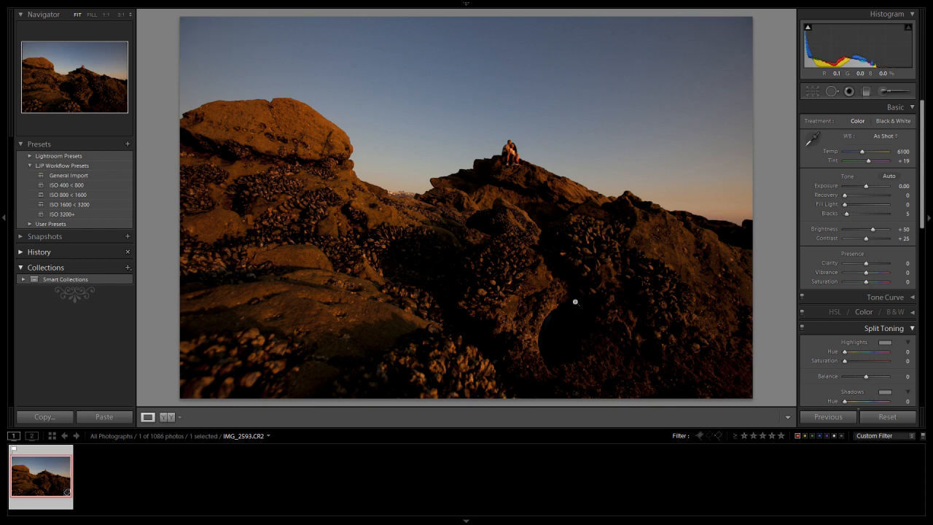
pyautogui.moveTo(502, 186)
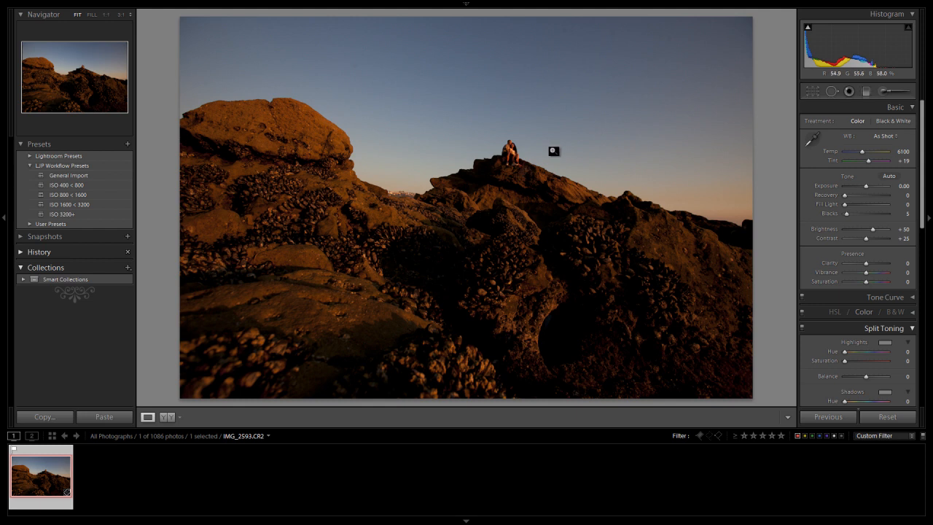
# Switch the photo's treatment to Black & White in the Basic panel.
pyautogui.click(892, 119)
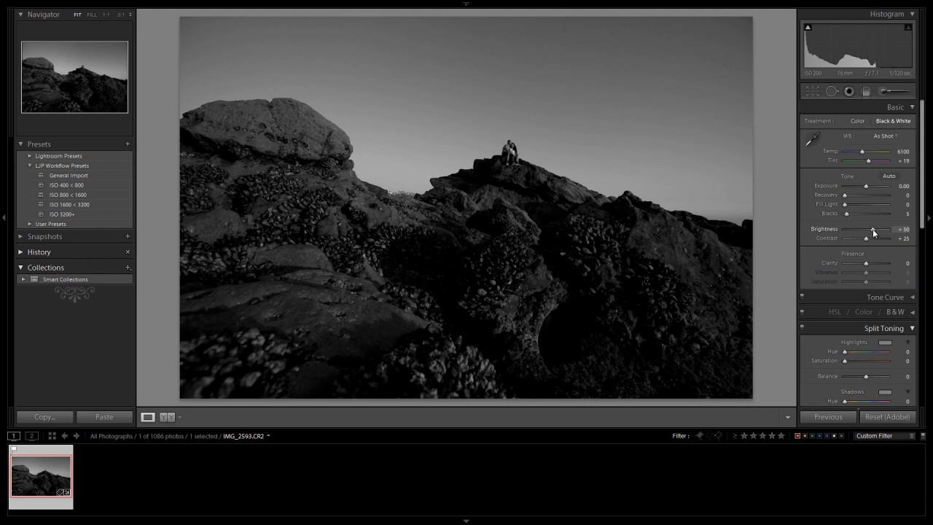
# Raise Brightness slightly and increase Contrast, checking the couple on the rocks up close.
pyautogui.moveTo(877, 228); pyautogui.dragTo(892, 228)
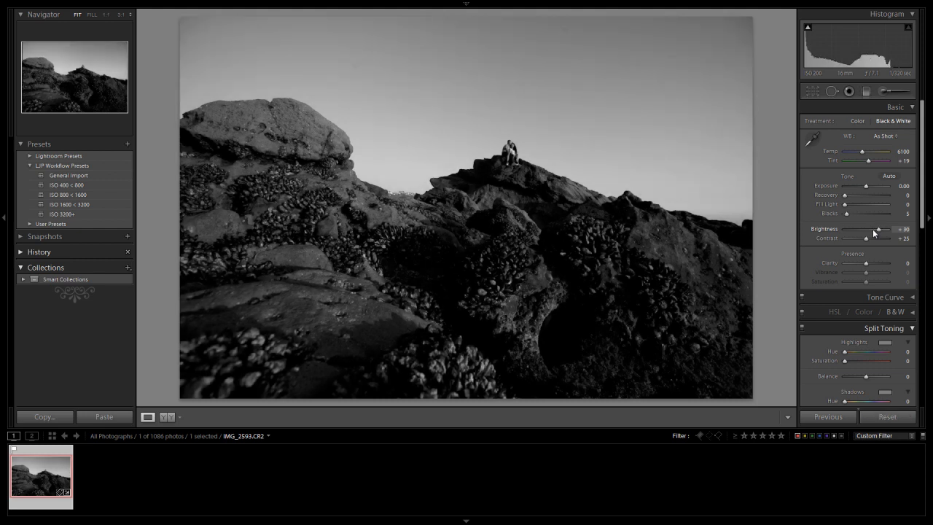
pyautogui.moveTo(887, 229); pyautogui.dragTo(892, 228)
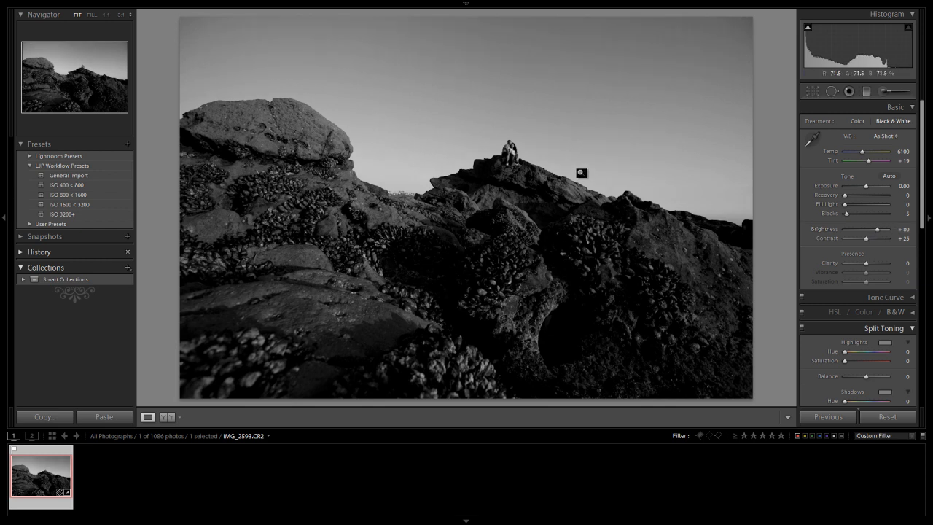
pyautogui.click(581, 169)
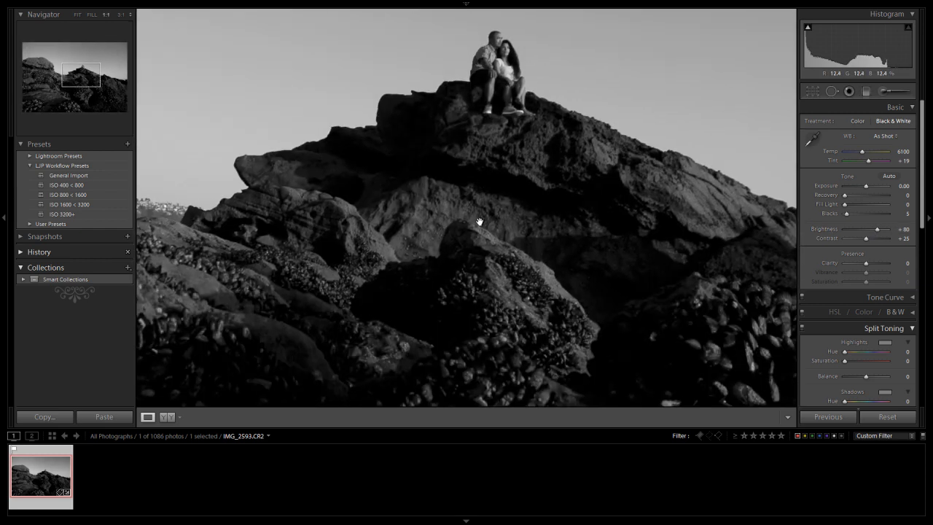
pyautogui.click(76, 15)
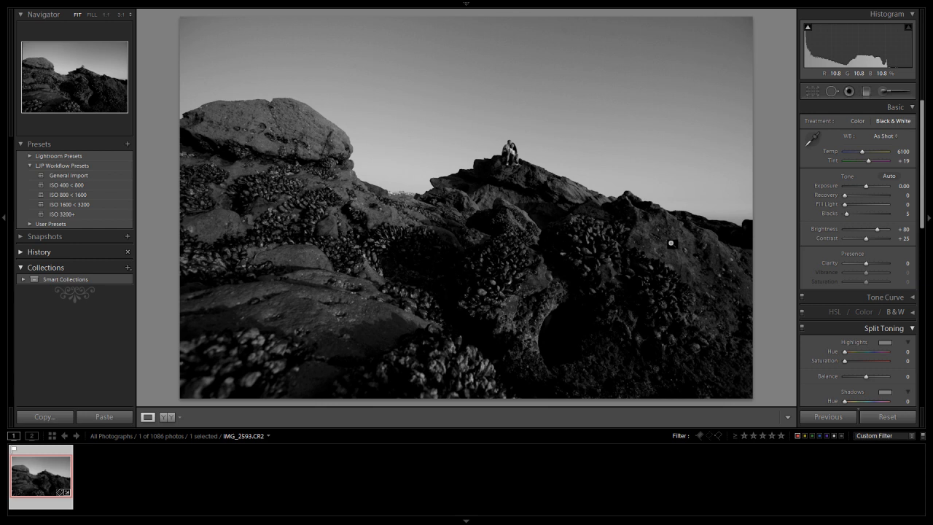
pyautogui.moveTo(772, 242)
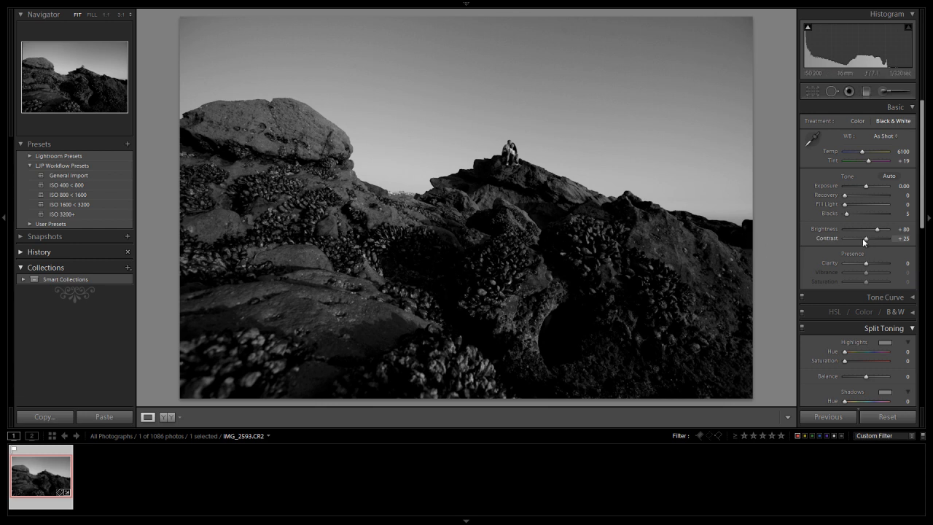
pyautogui.moveTo(866, 239); pyautogui.dragTo(877, 239)
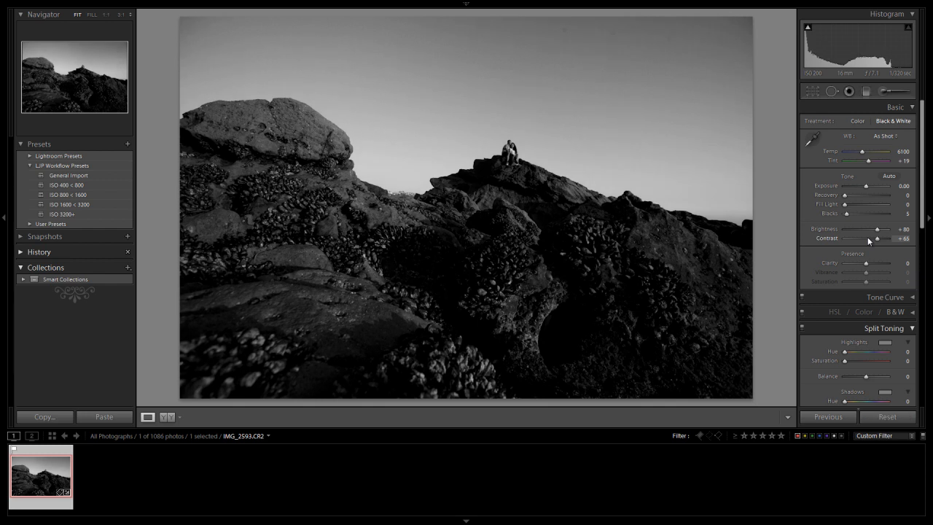
pyautogui.moveTo(877, 239); pyautogui.dragTo(872, 239)
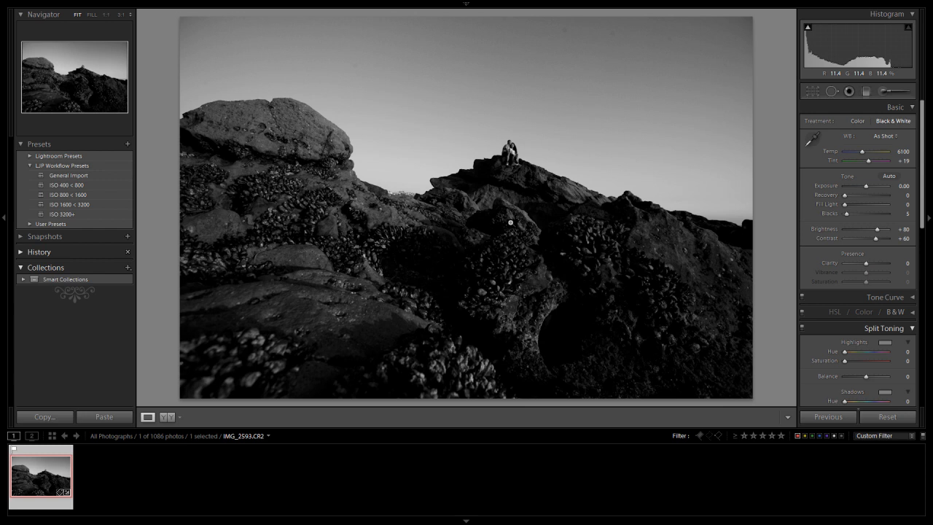
pyautogui.moveTo(687, 279)
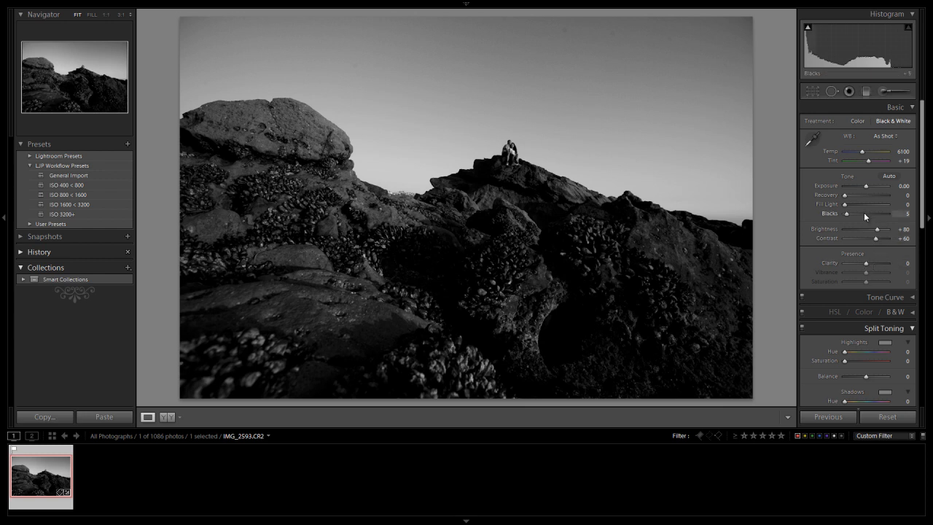
# Deepen the Blacks, push Contrast further and adjust Fill Light in the shadows.
pyautogui.moveTo(848, 213); pyautogui.dragTo(852, 213)
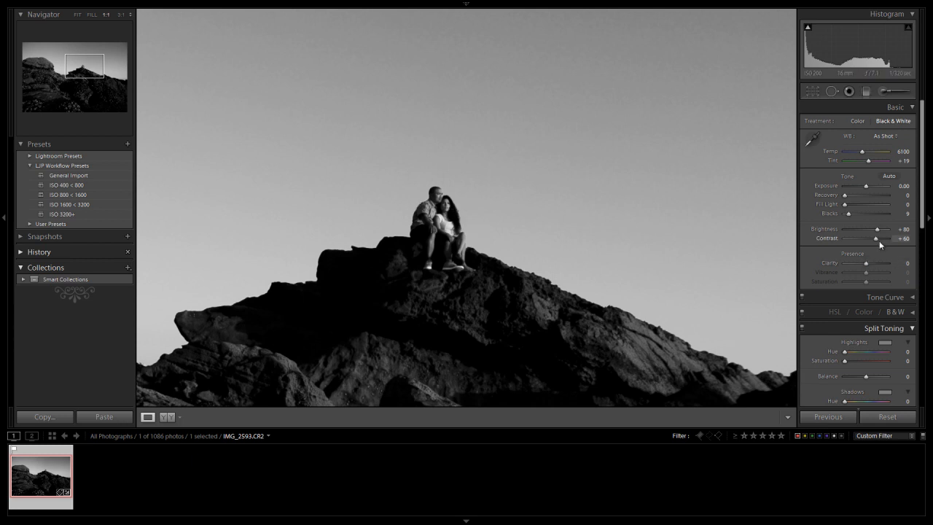
pyautogui.moveTo(876, 229); pyautogui.dragTo(880, 229)
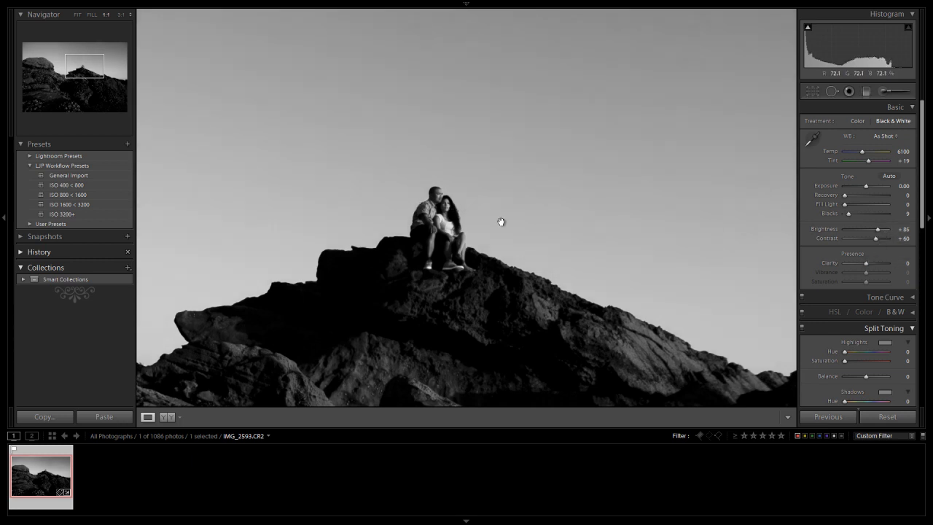
pyautogui.click(79, 14)
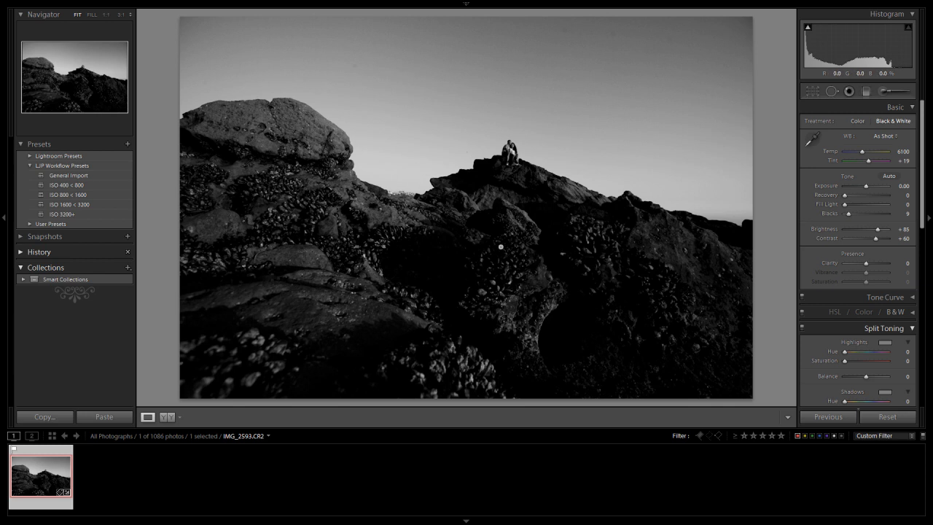
pyautogui.moveTo(853, 210)
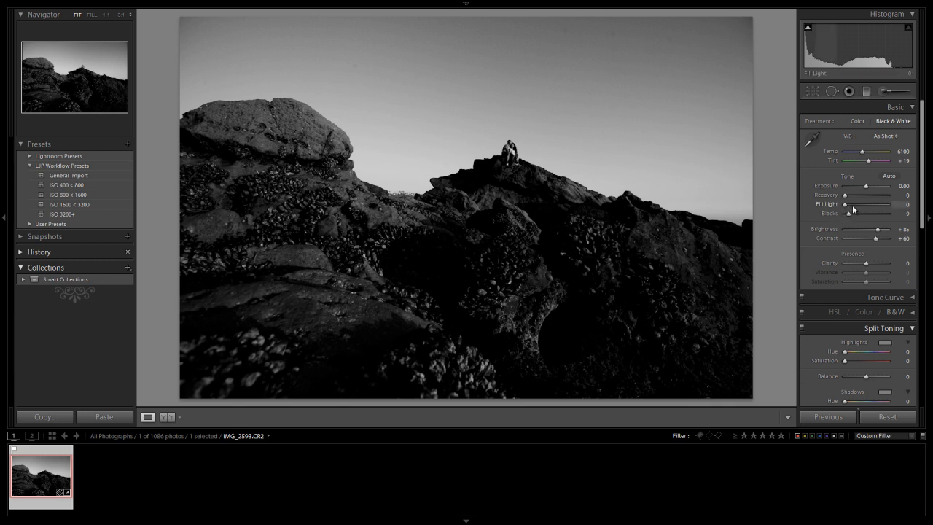
pyautogui.moveTo(858, 210); pyautogui.dragTo(883, 210)
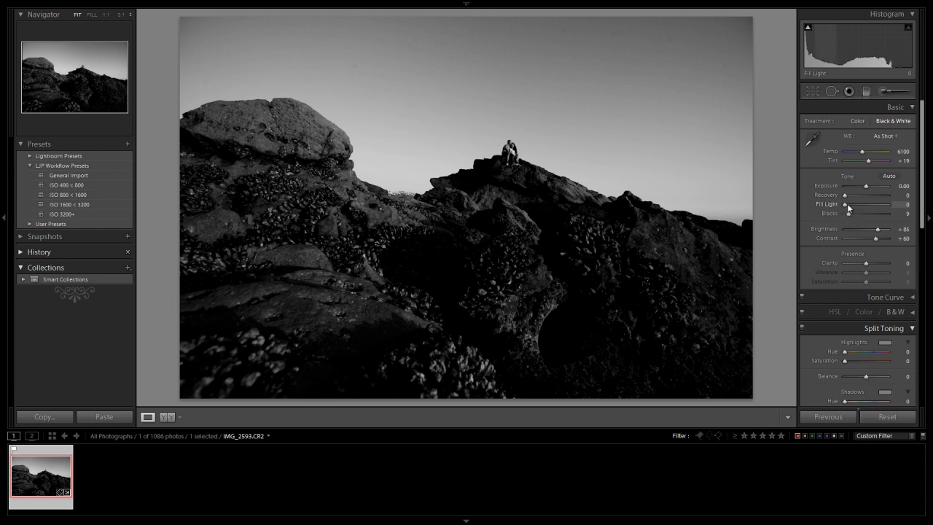
pyautogui.moveTo(846, 219)
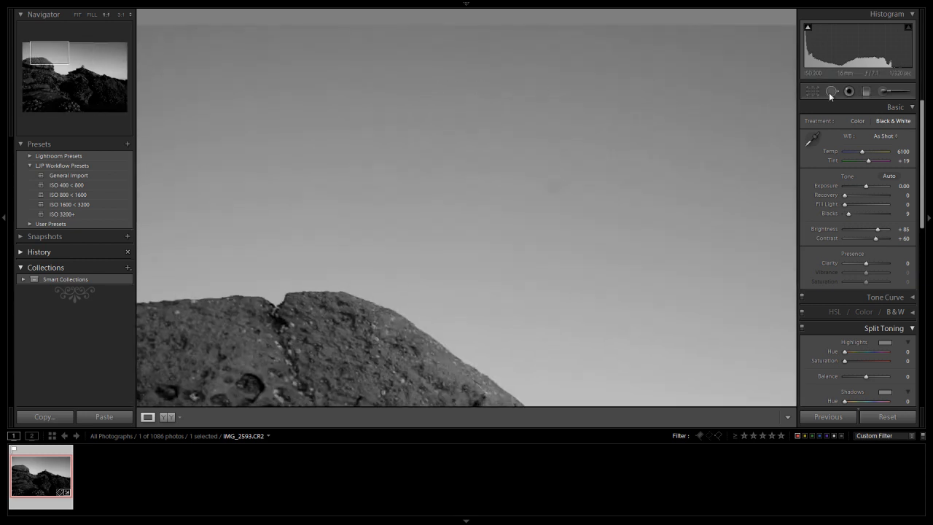
# Retouch the dust specks in the sky with the Spot Removal tool.
pyautogui.click(843, 90)
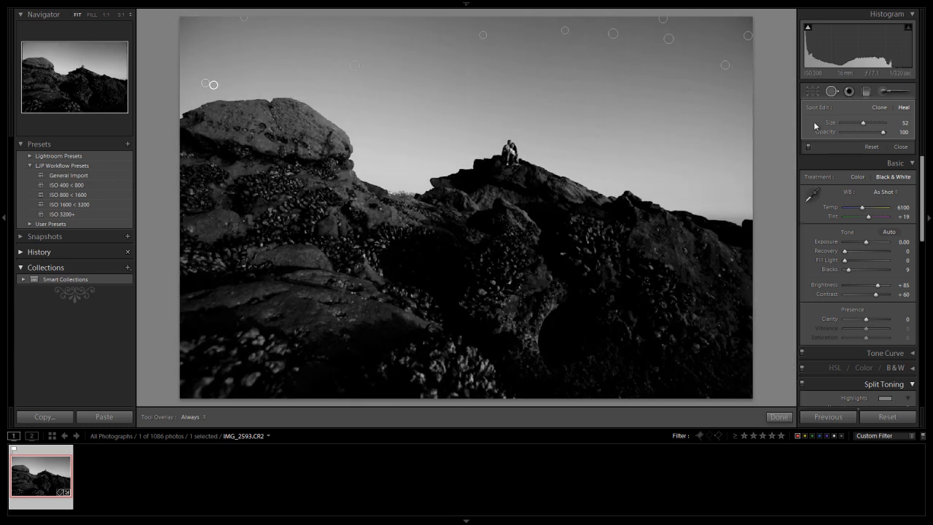
pyautogui.click(906, 147)
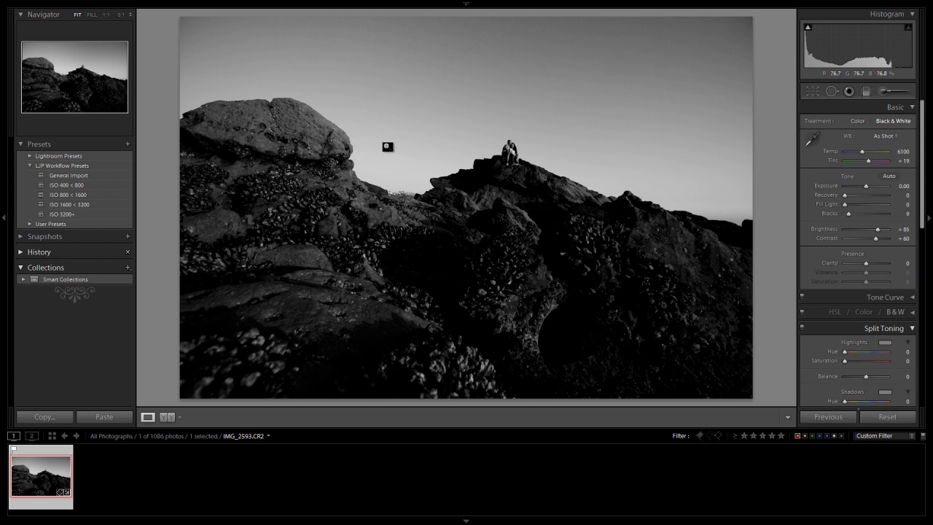
pyautogui.moveTo(401, 138)
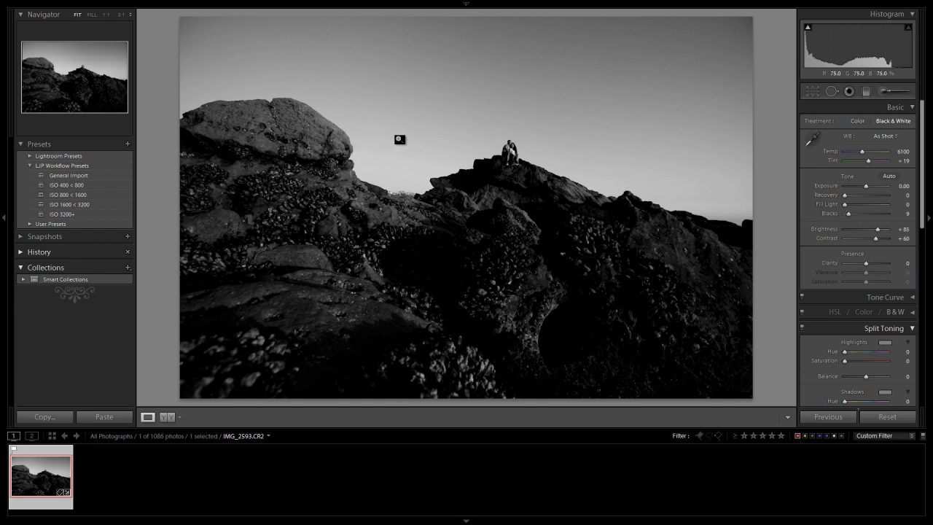
# Crop the photo to a custom 2 x 1 panoramic aspect ratio.
pyautogui.click(850, 91)
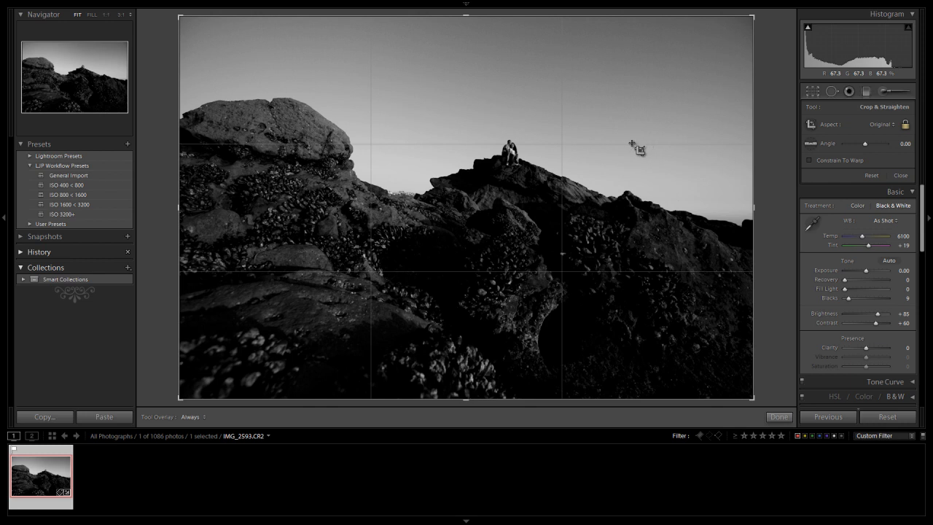
pyautogui.click(886, 124)
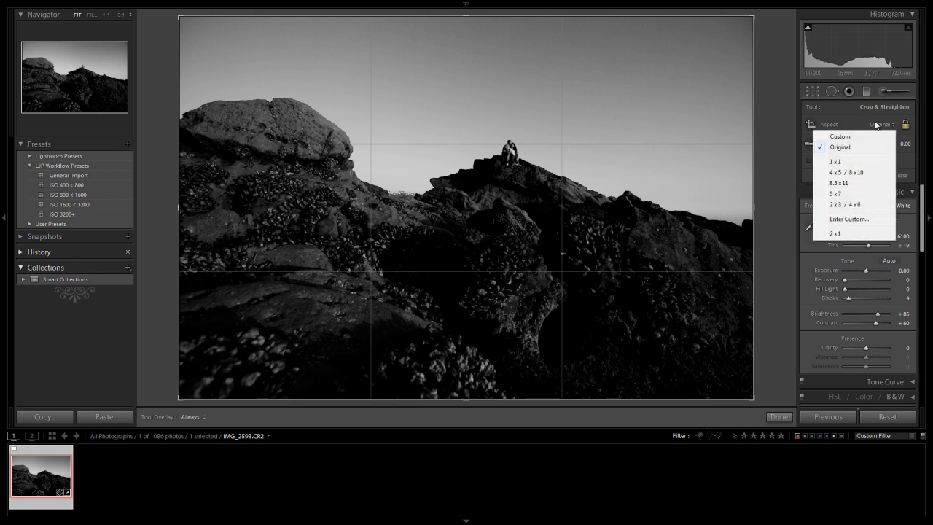
pyautogui.moveTo(848, 219)
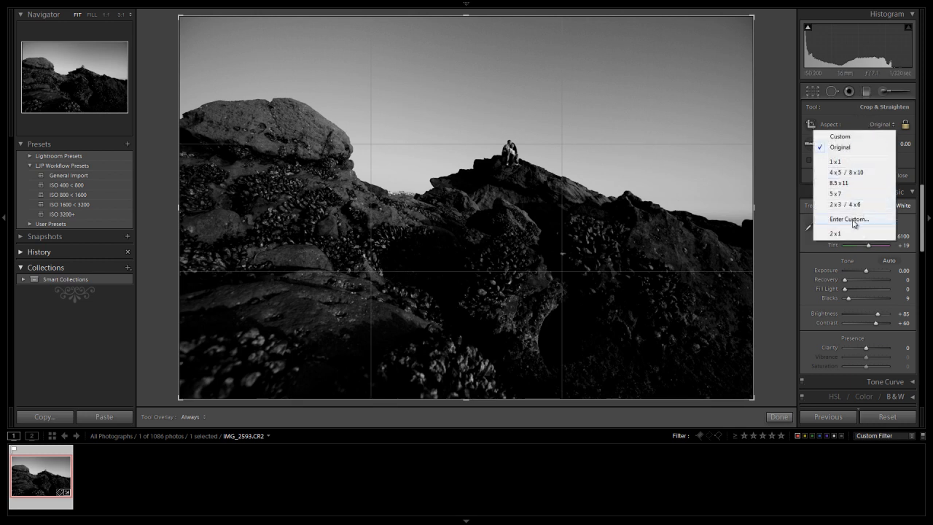
pyautogui.click(848, 219)
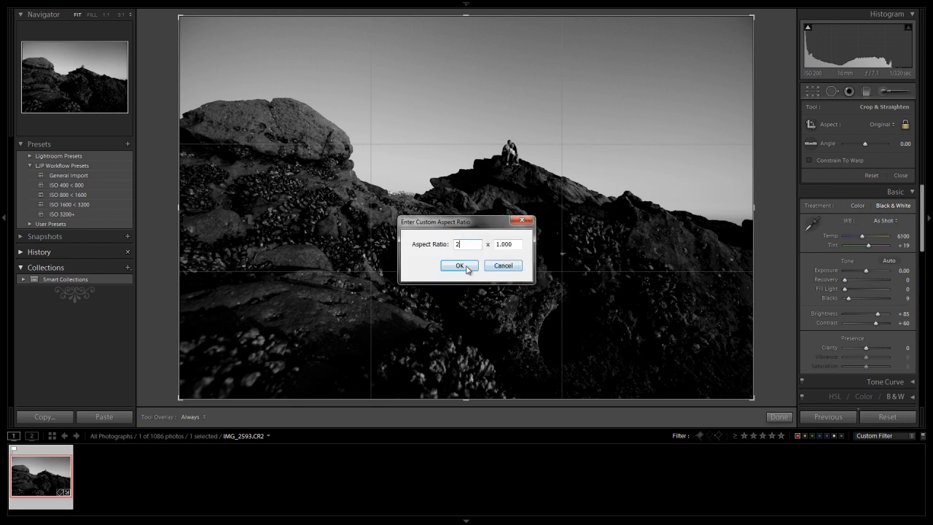
pyautogui.click(460, 265)
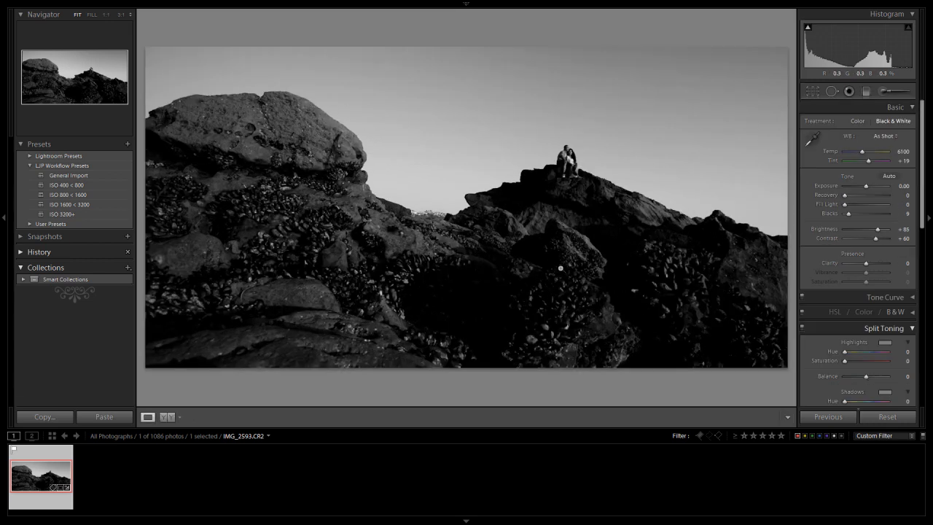
# Reposition the 2:1 crop box for better framing and reapply the crop.
pyautogui.click(811, 91)
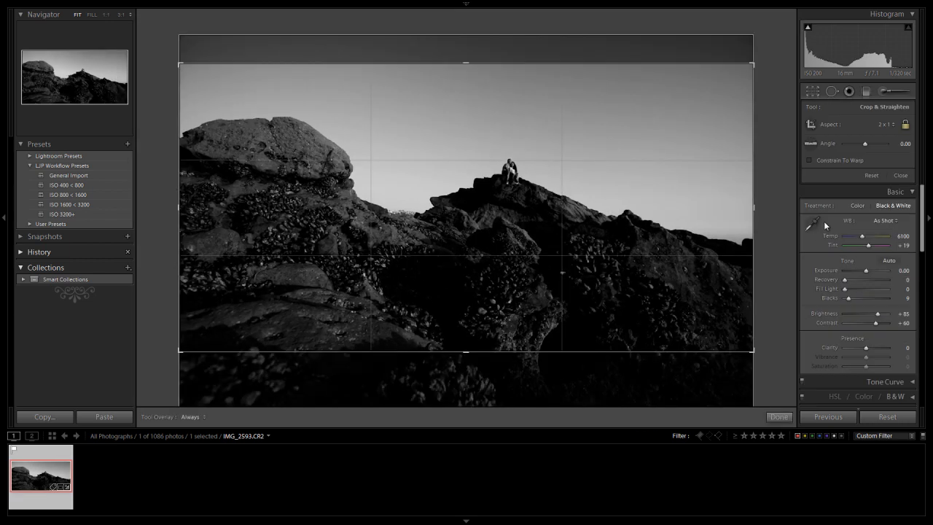
pyautogui.moveTo(745, 193)
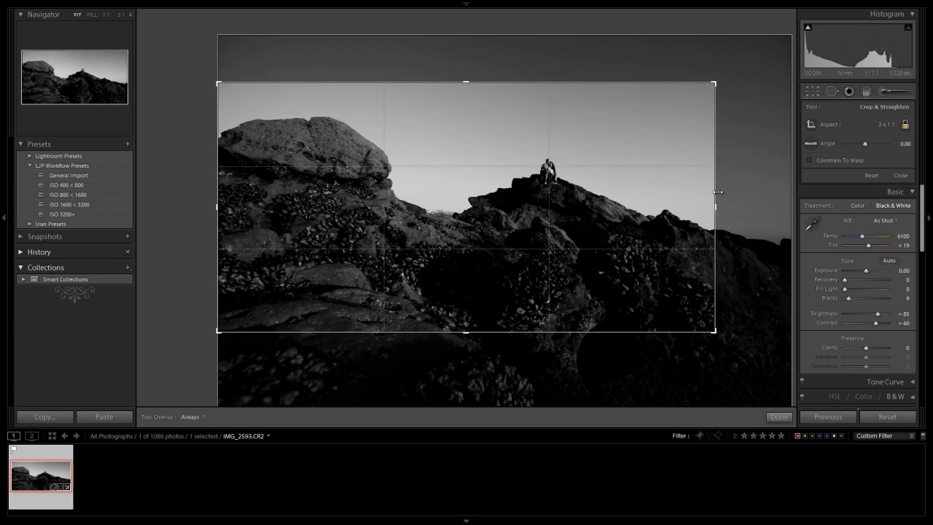
pyautogui.click(778, 417)
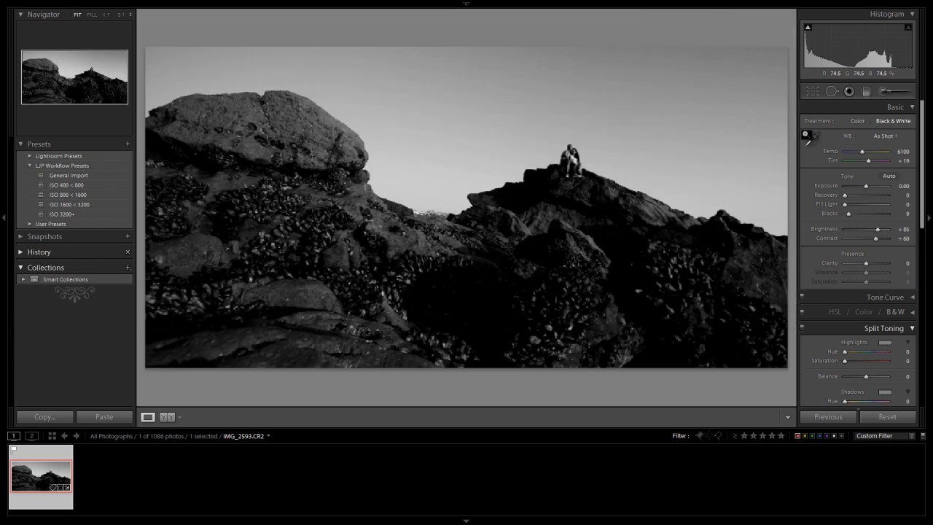
pyautogui.click(866, 91)
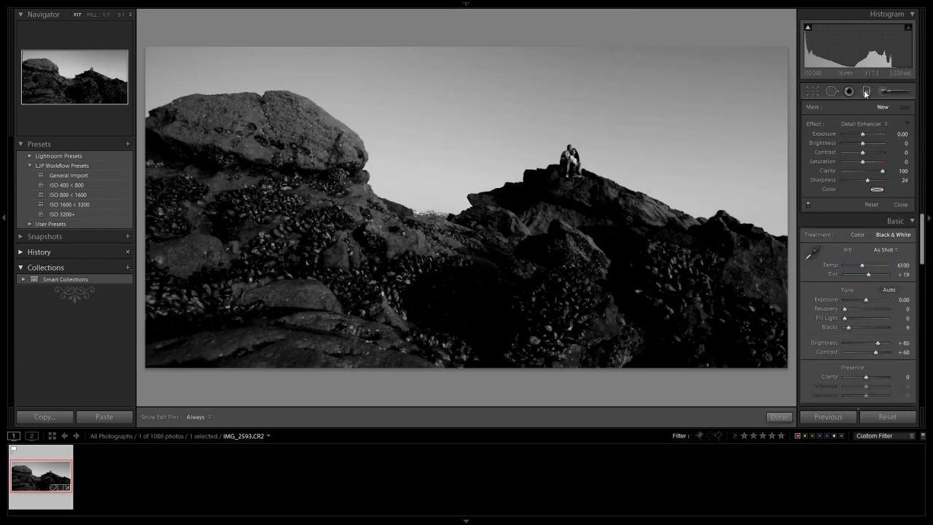
pyautogui.moveTo(864, 91)
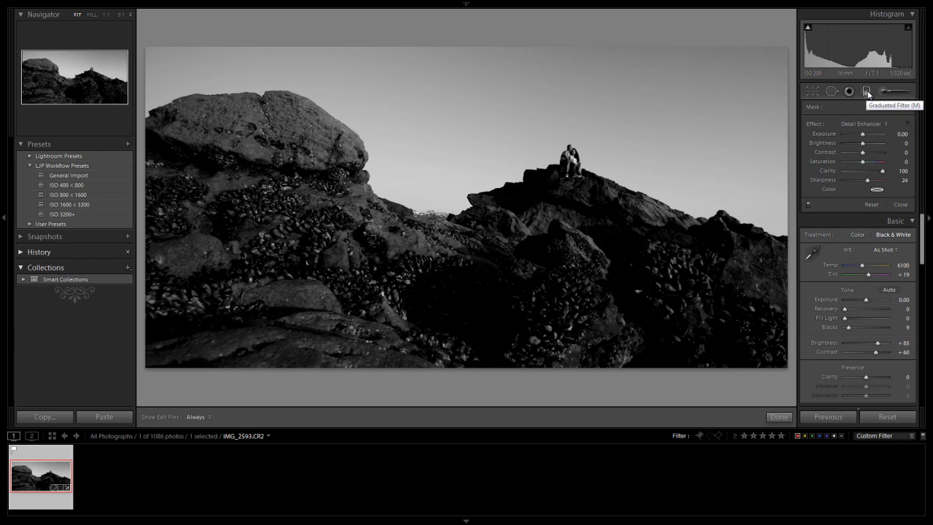
# Add an Exposure graduated filter from the bottom that darkens the foreground rocks.
pyautogui.click(863, 123)
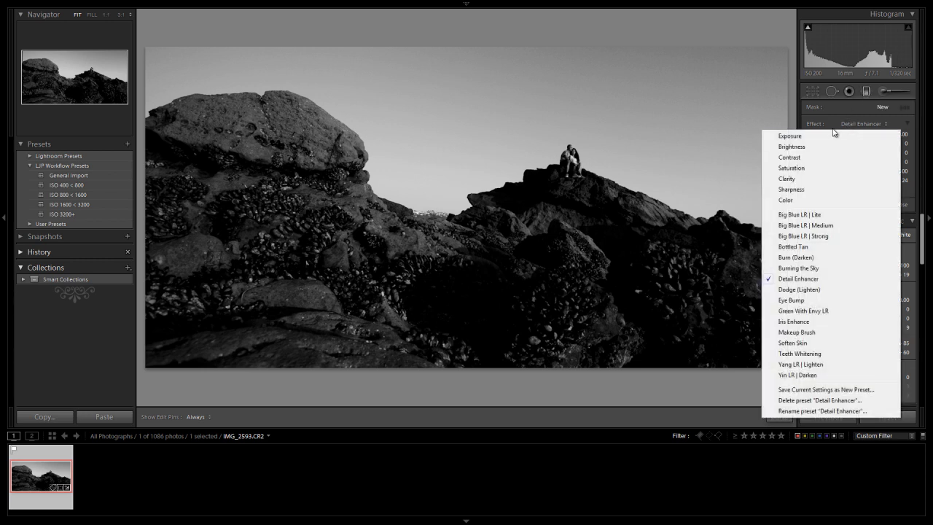
pyautogui.click(786, 136)
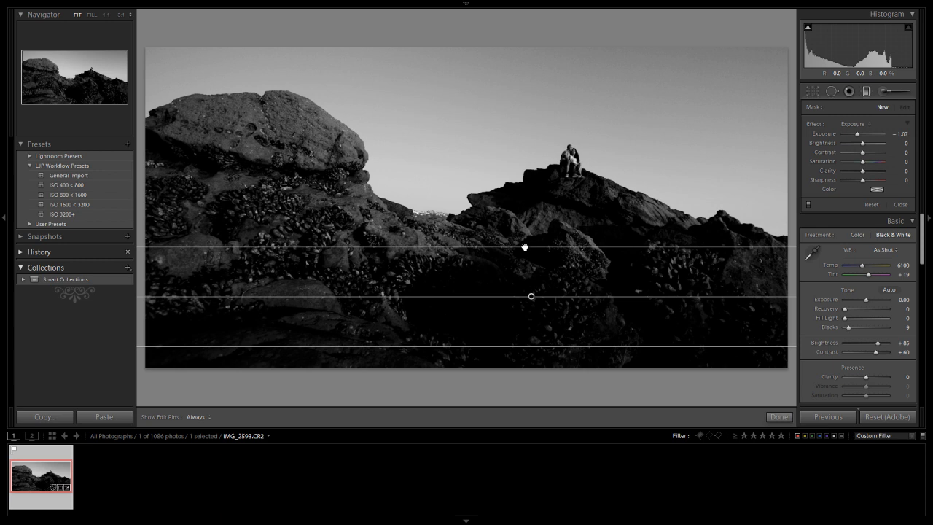
pyautogui.moveTo(856, 134); pyautogui.dragTo(848, 134)
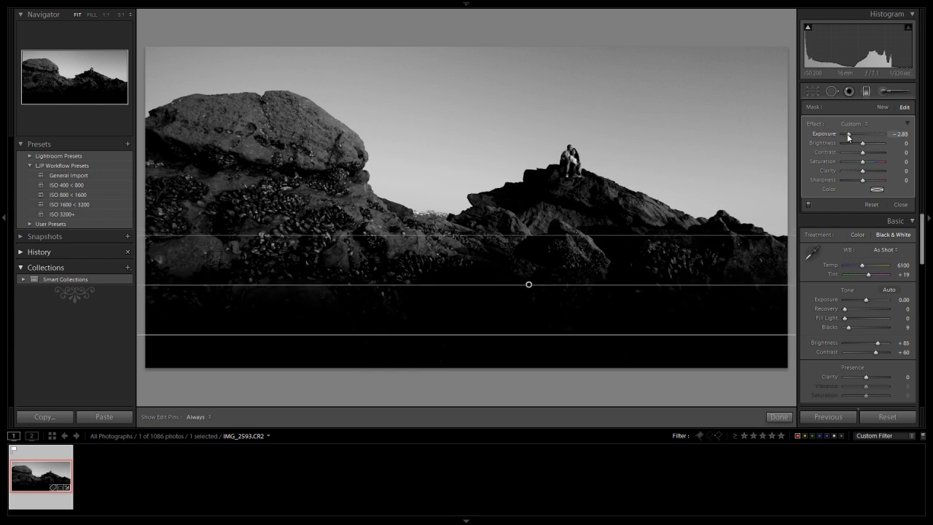
pyautogui.moveTo(869, 138); pyautogui.dragTo(862, 138)
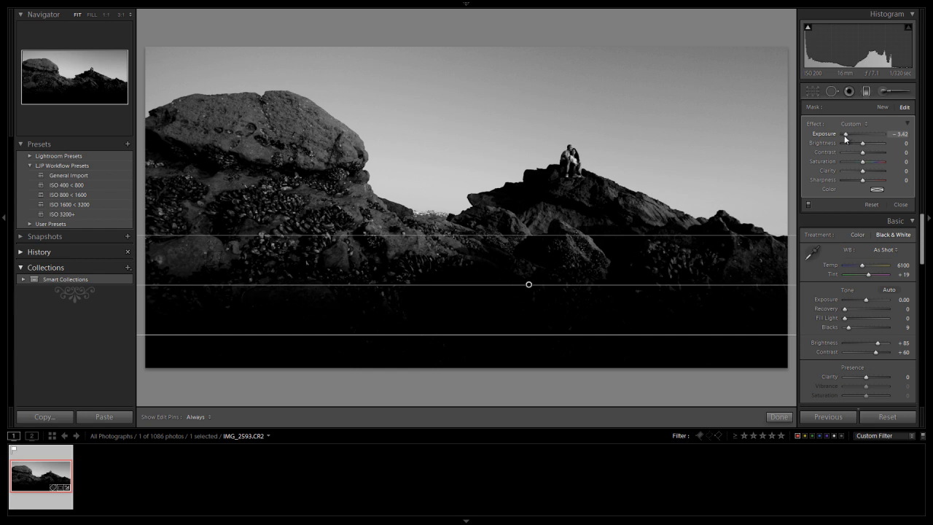
pyautogui.moveTo(865, 134); pyautogui.dragTo(866, 134)
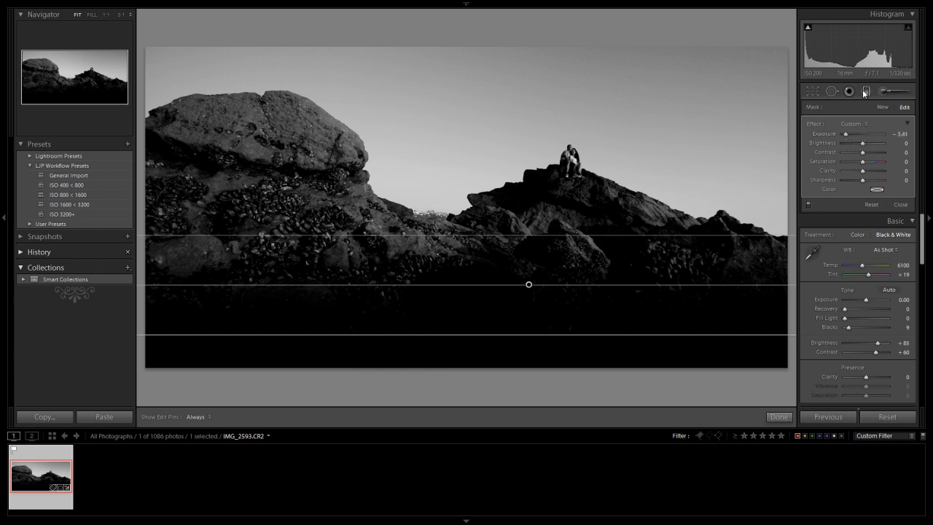
pyautogui.click(898, 204)
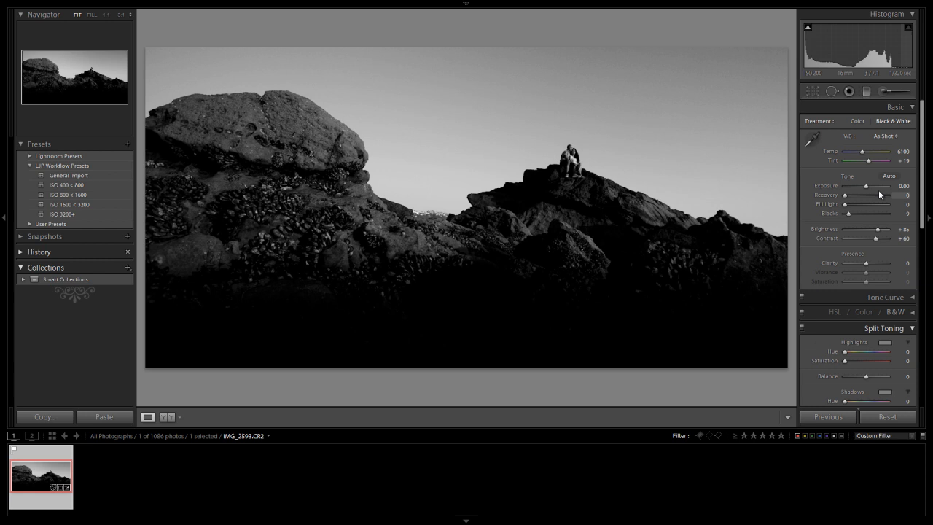
# Add an angled Exposure graduated filter that darkens the top of the sky.
pyautogui.click(866, 91)
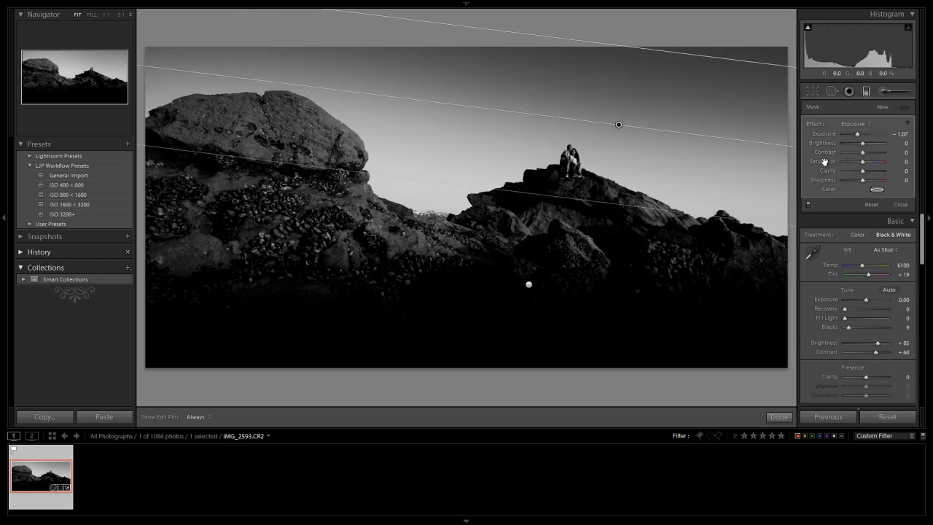
pyautogui.moveTo(875, 134); pyautogui.dragTo(858, 134)
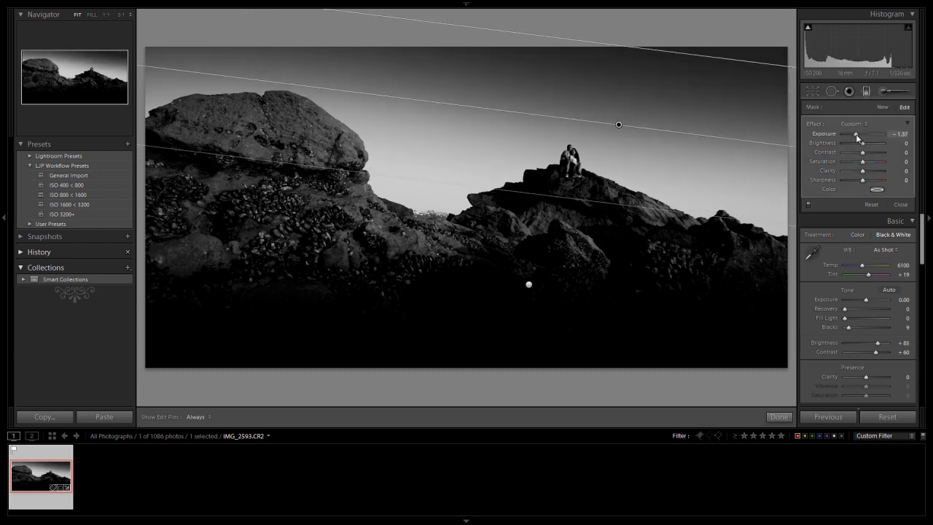
pyautogui.moveTo(857, 137); pyautogui.dragTo(871, 137)
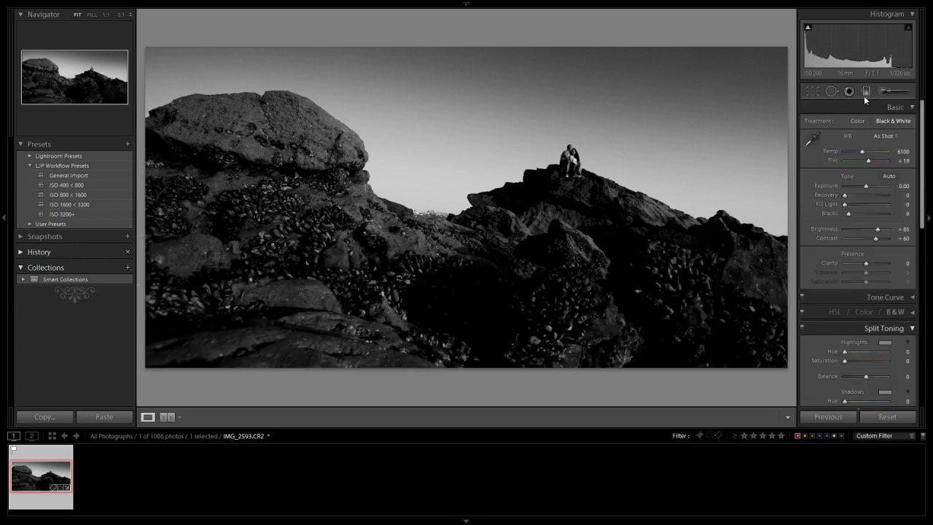
# Rework an angled graduated filter over the lower-left rocks to darken them further.
pyautogui.click(859, 90)
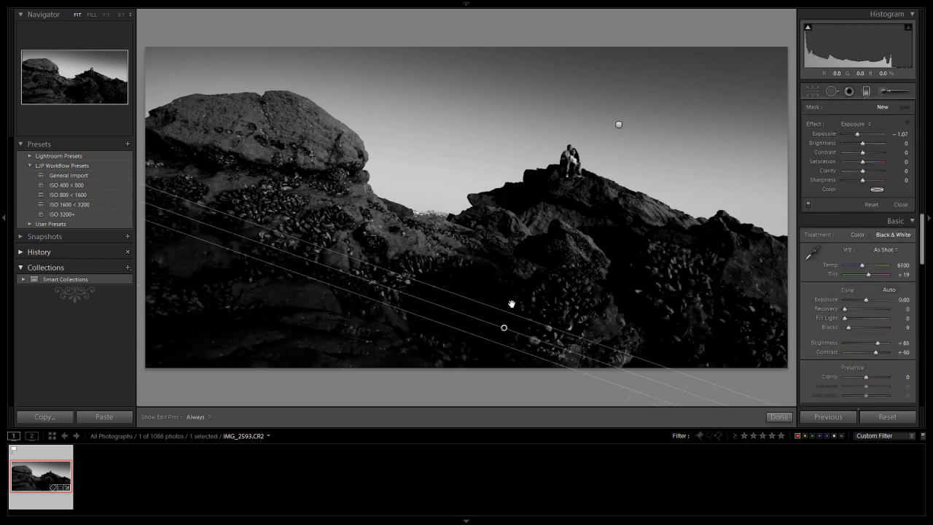
pyautogui.moveTo(504, 328); pyautogui.dragTo(507, 294)
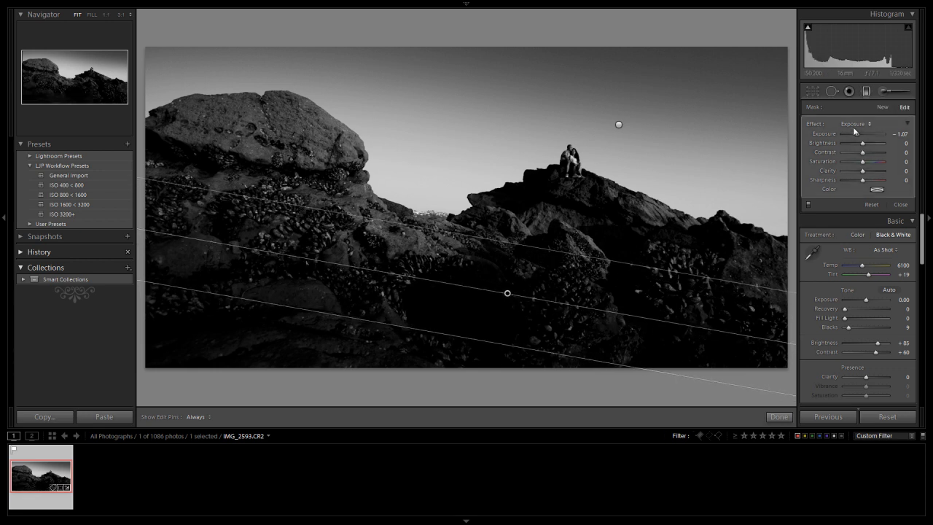
pyautogui.moveTo(863, 134); pyautogui.dragTo(853, 135)
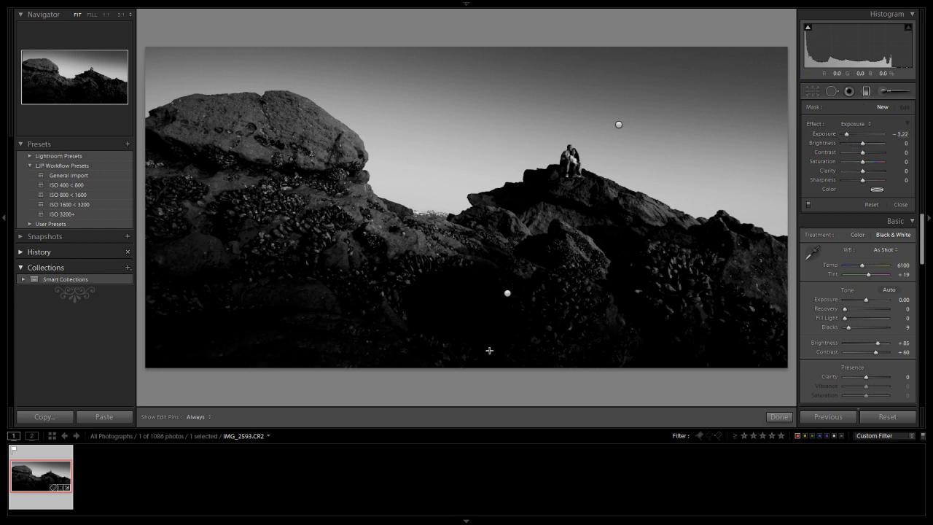
pyautogui.moveTo(507, 292); pyautogui.dragTo(477, 333)
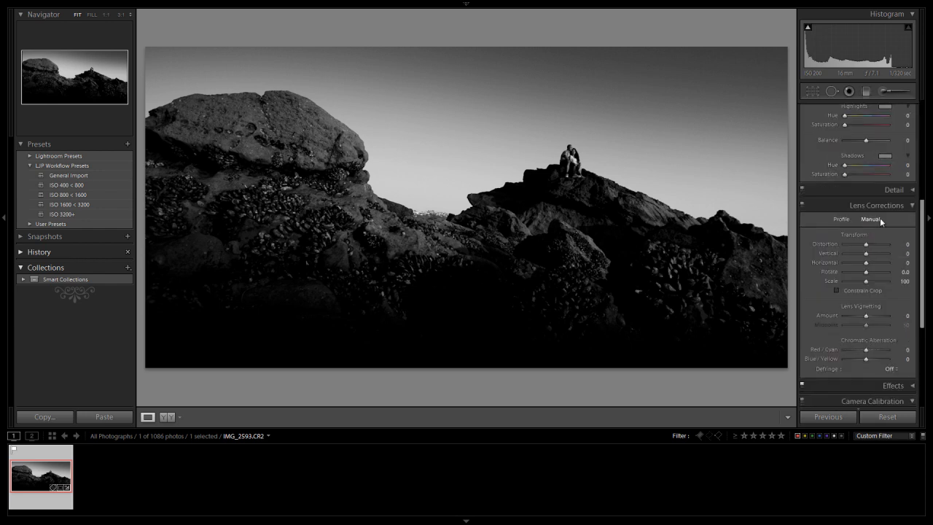
# At 1:1 zoom, raise Sharpening Amount and Detail and add Luminance noise reduction.
pyautogui.click(894, 189)
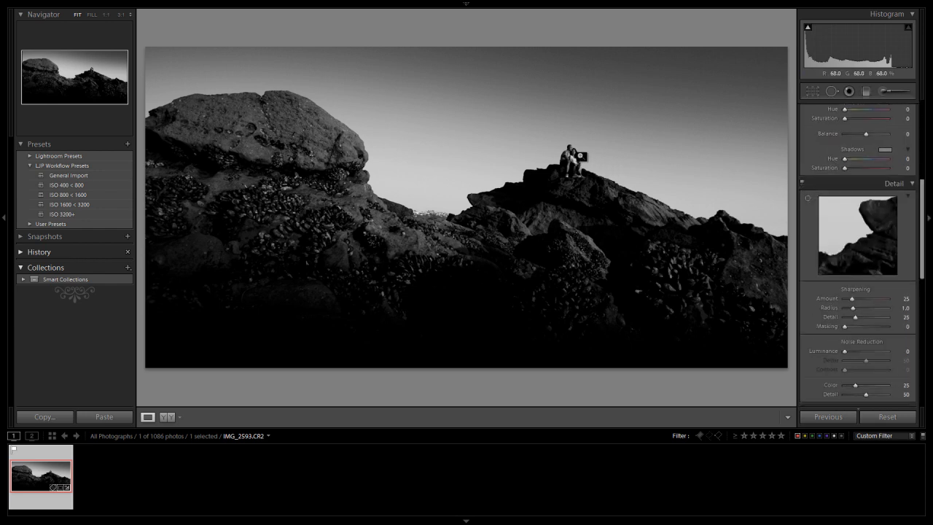
pyautogui.click(105, 14)
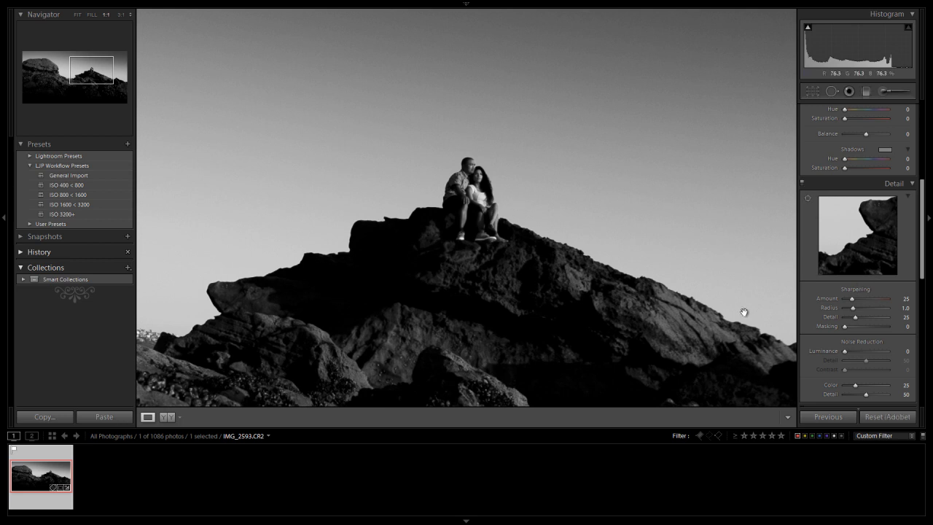
pyautogui.moveTo(842, 299); pyautogui.dragTo(885, 299)
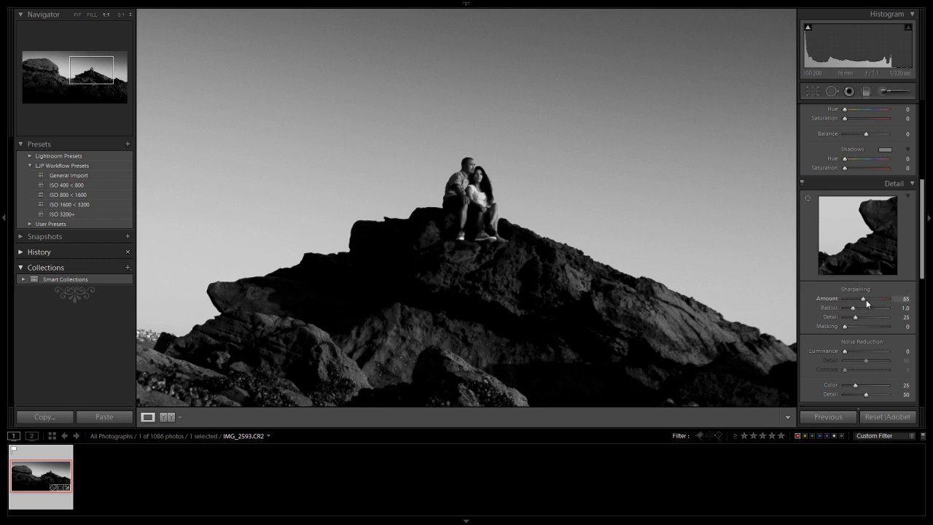
pyautogui.moveTo(865, 298); pyautogui.dragTo(871, 299)
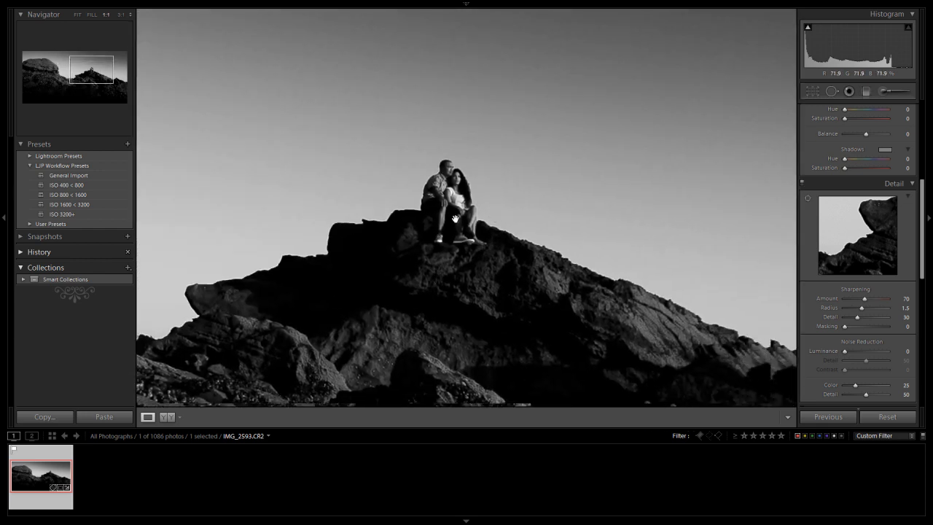
pyautogui.moveTo(454, 220); pyautogui.dragTo(545, 279)
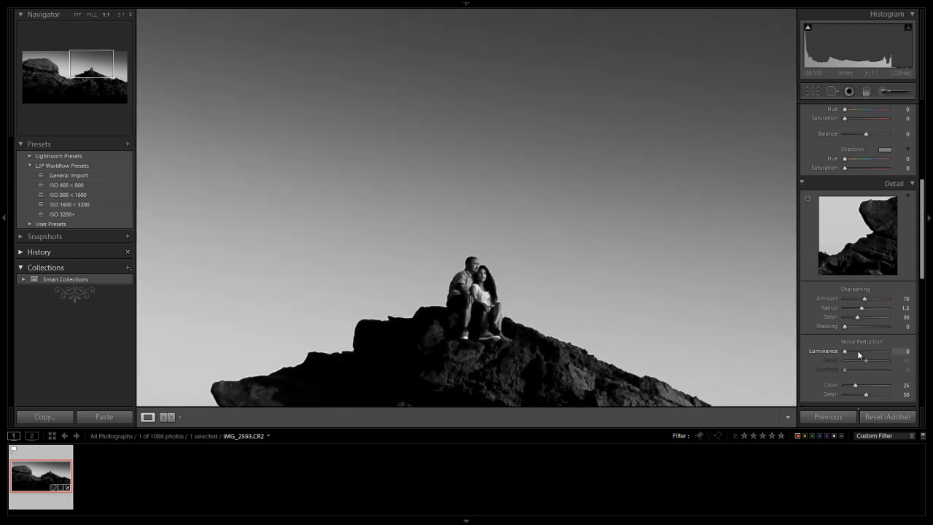
pyautogui.moveTo(844, 352); pyautogui.dragTo(862, 351)
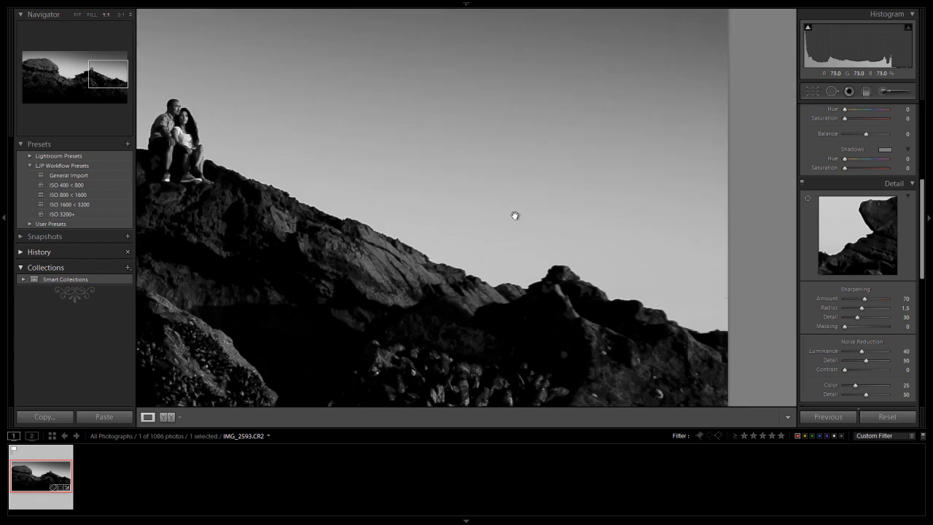
pyautogui.click(75, 13)
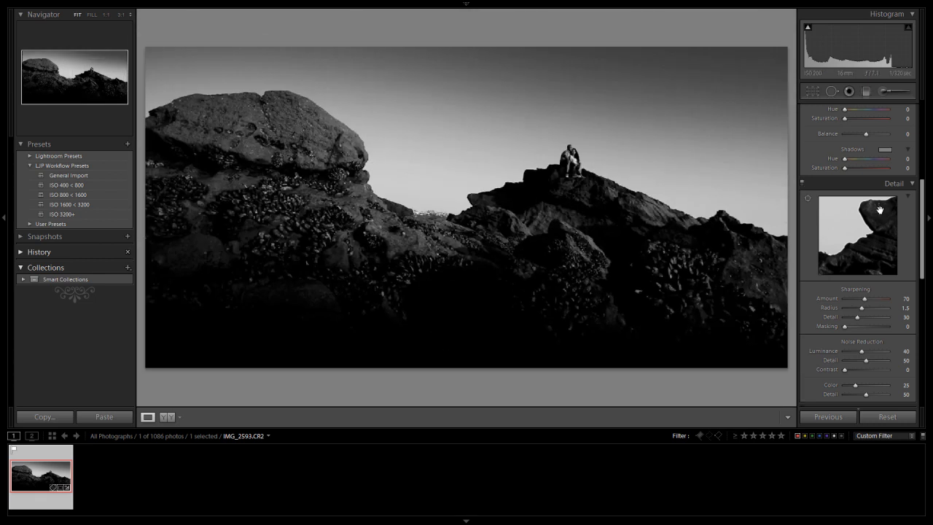
# Set a positive Lens Vignetting Amount to lighten the corners and adjust its Midpoint.
pyautogui.click(892, 198)
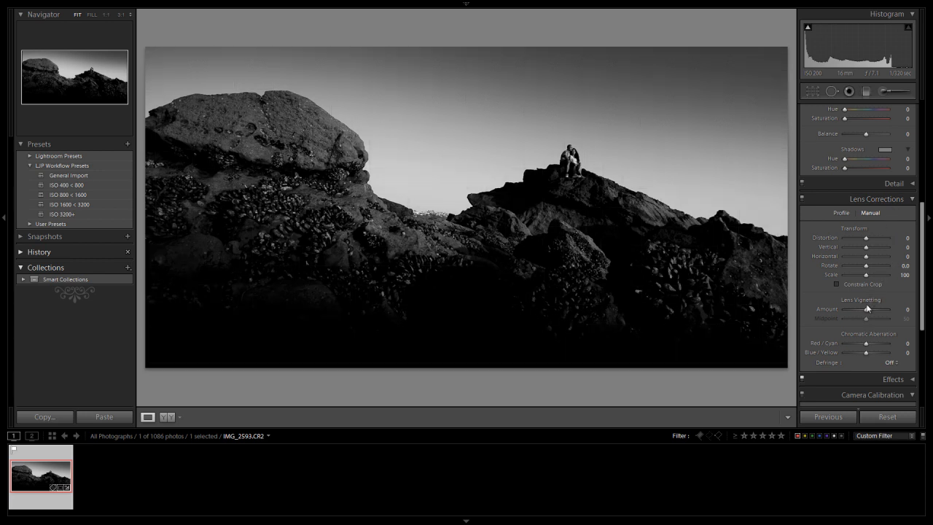
pyautogui.moveTo(864, 309); pyautogui.dragTo(877, 309)
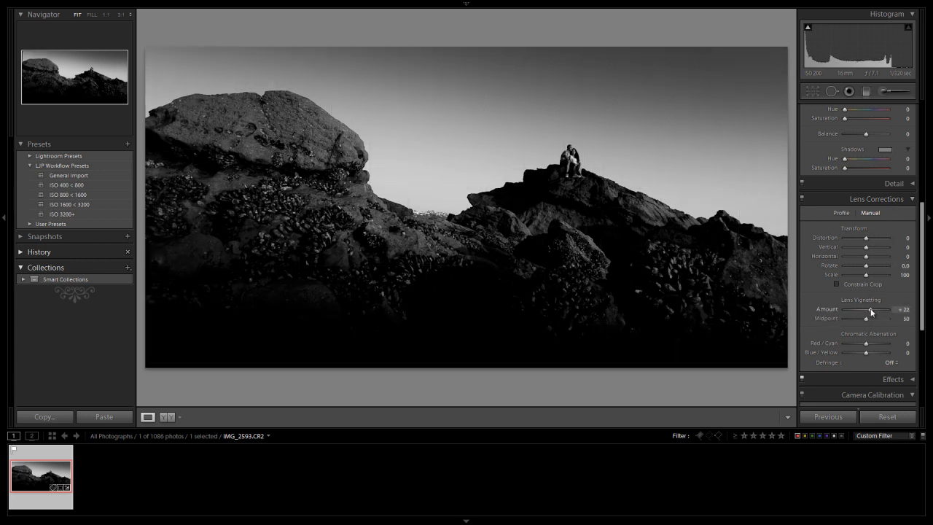
pyautogui.moveTo(882, 309); pyautogui.dragTo(864, 309)
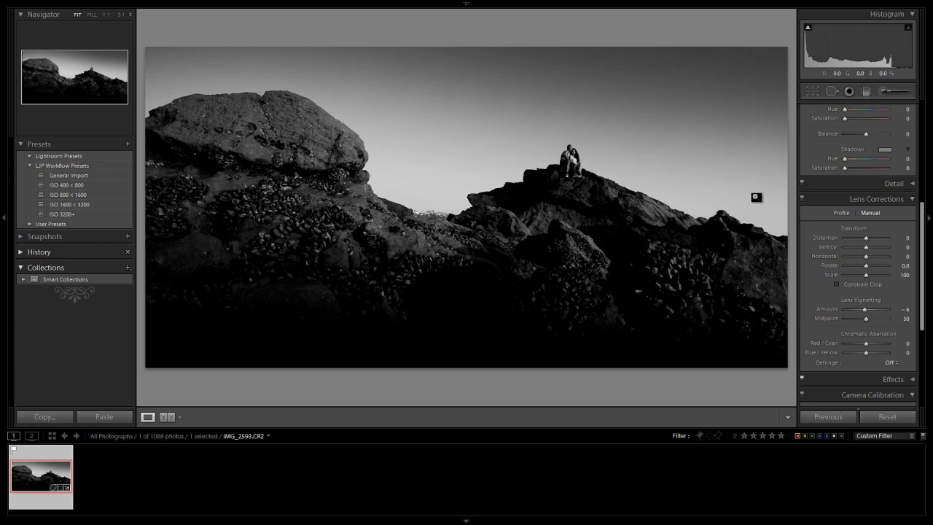
pyautogui.moveTo(867, 309); pyautogui.dragTo(845, 309)
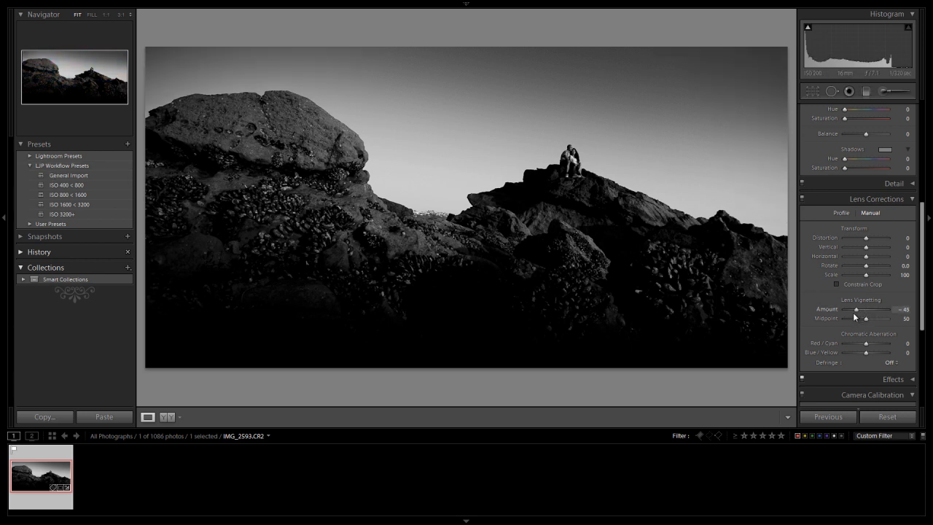
pyautogui.moveTo(854, 309); pyautogui.dragTo(869, 308)
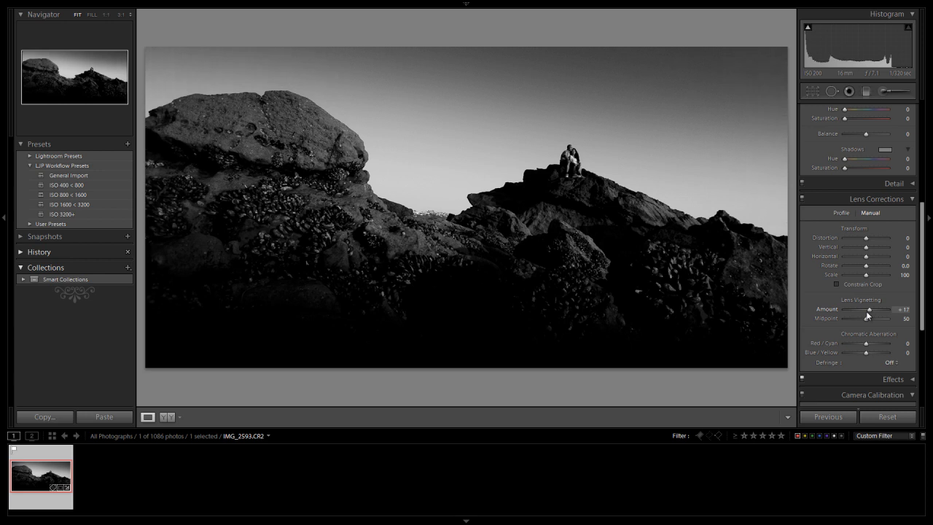
pyautogui.moveTo(869, 309); pyautogui.dragTo(866, 309)
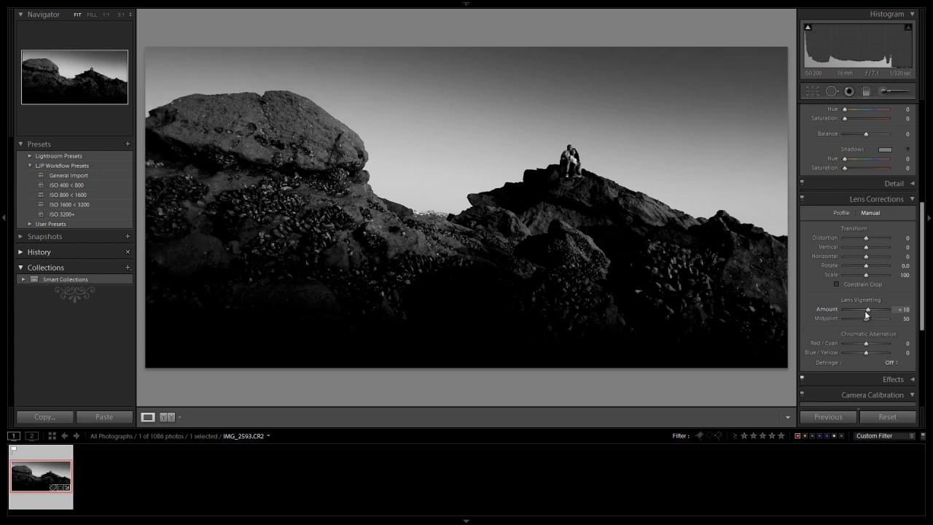
pyautogui.moveTo(865, 318); pyautogui.dragTo(858, 318)
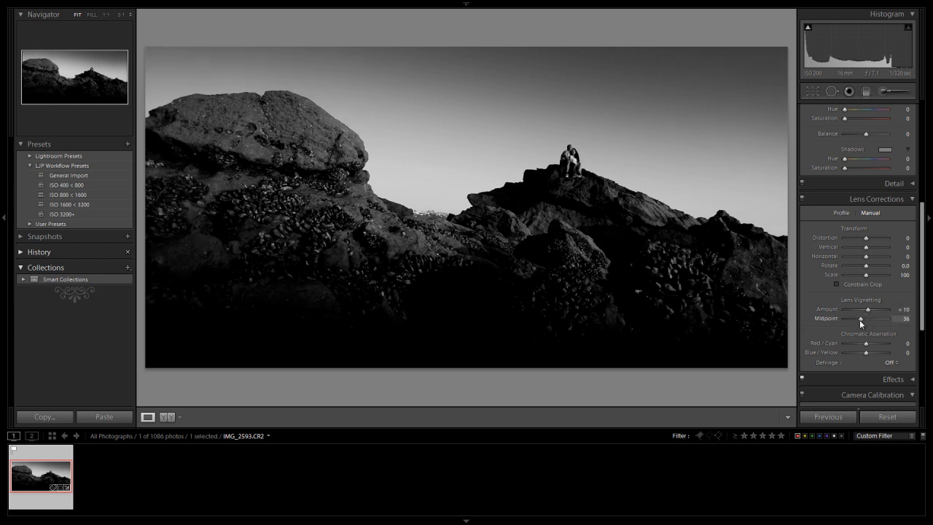
pyautogui.moveTo(866, 317); pyautogui.dragTo(868, 318)
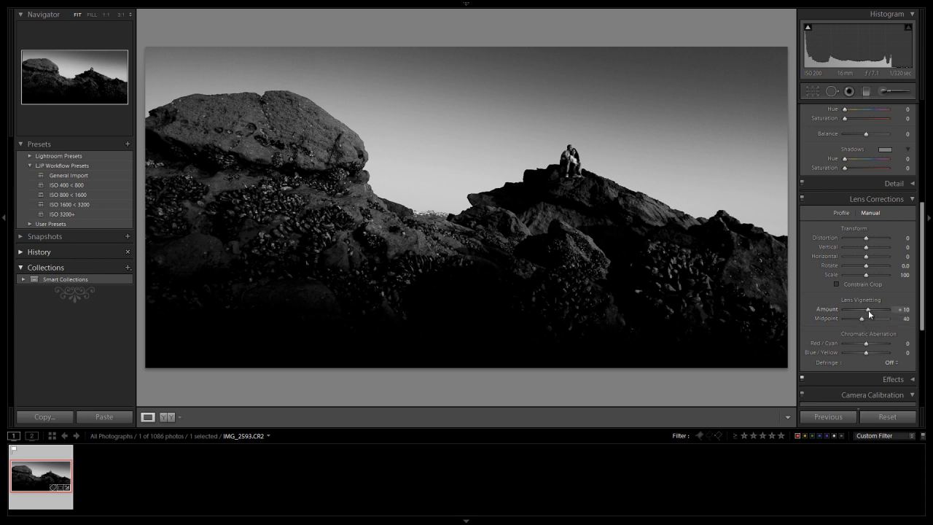
pyautogui.moveTo(867, 322)
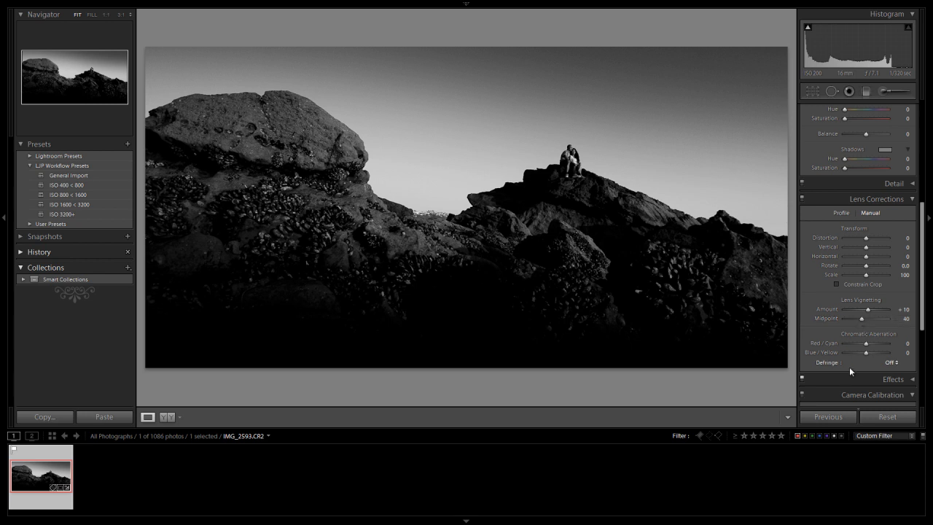
pyautogui.click(868, 393)
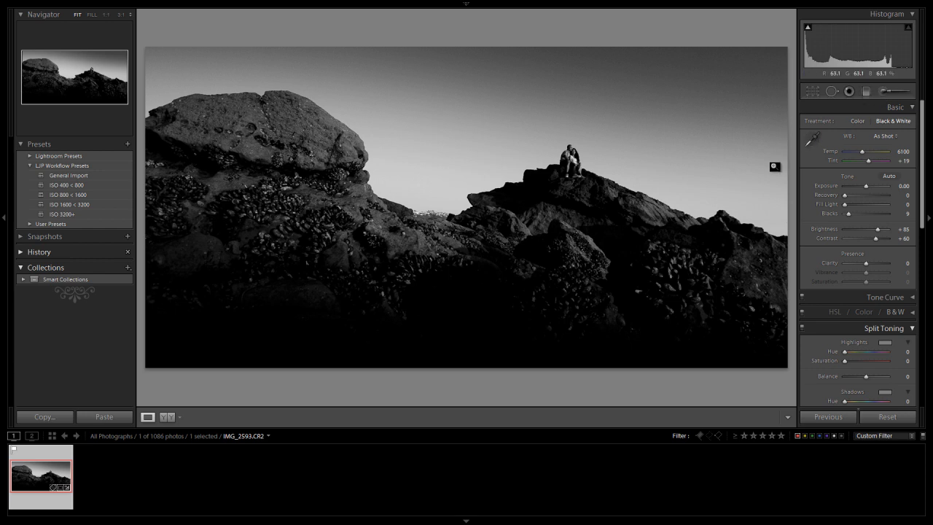
pyautogui.moveTo(589, 143)
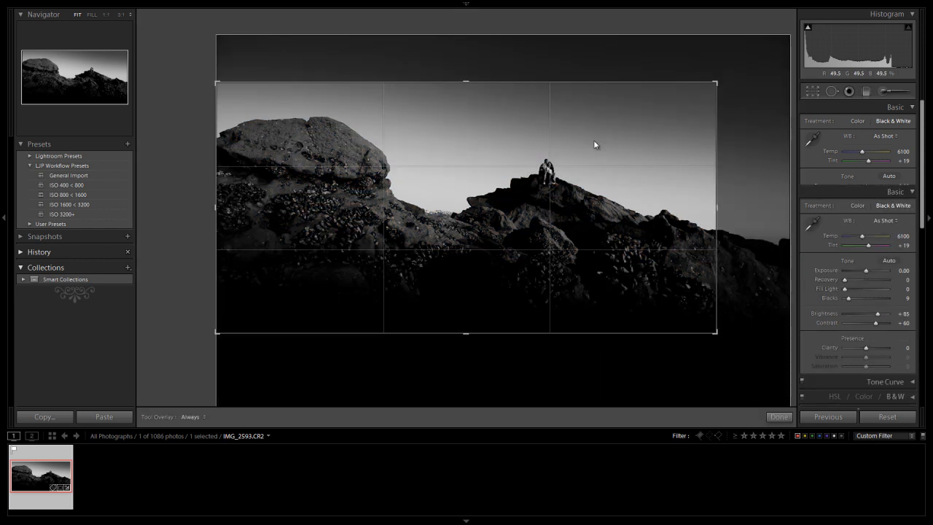
pyautogui.click(851, 91)
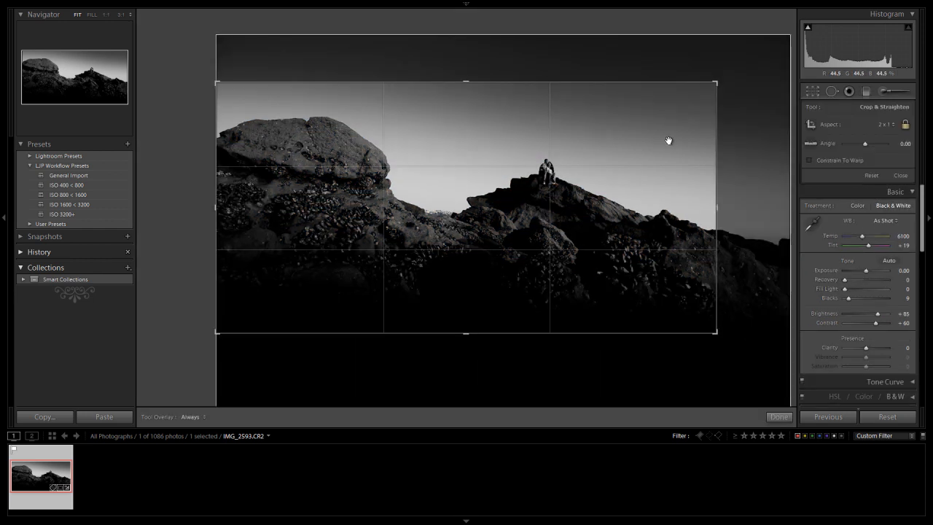
pyautogui.click(779, 417)
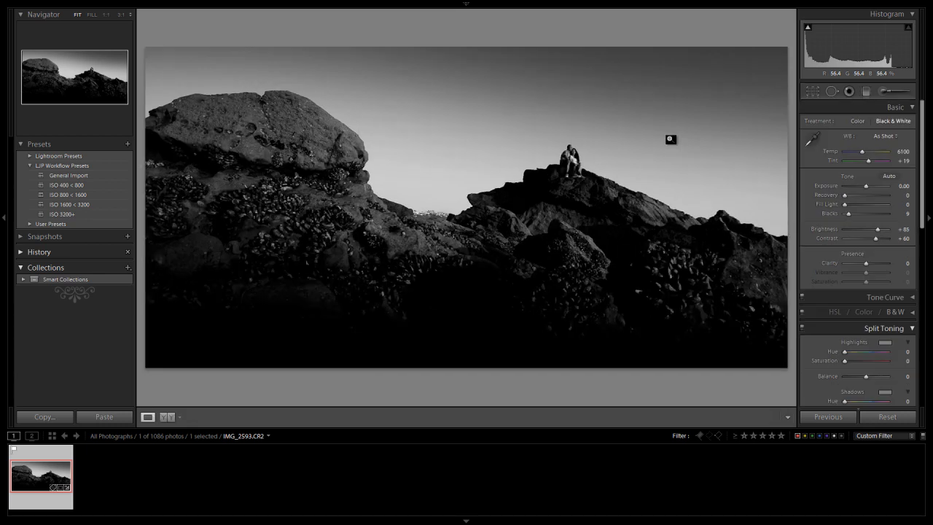
pyautogui.click(828, 91)
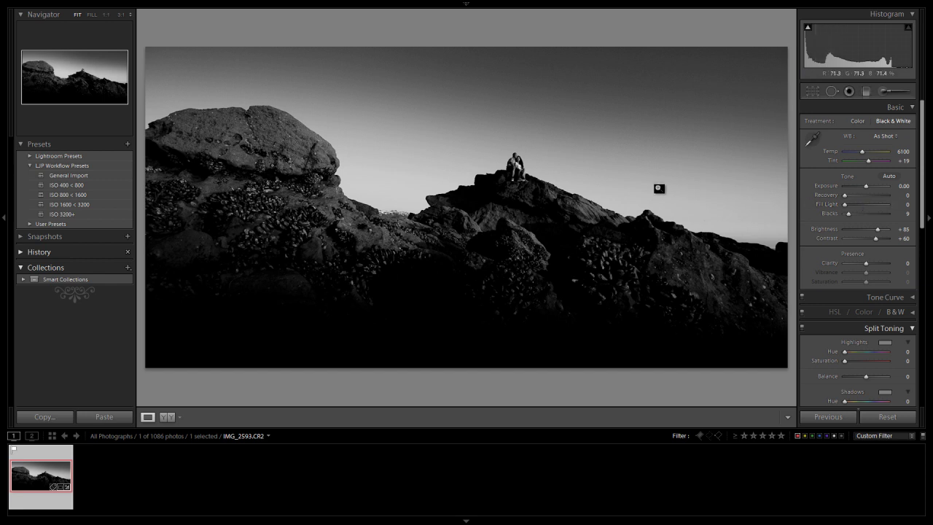
pyautogui.press('ctrl+z')
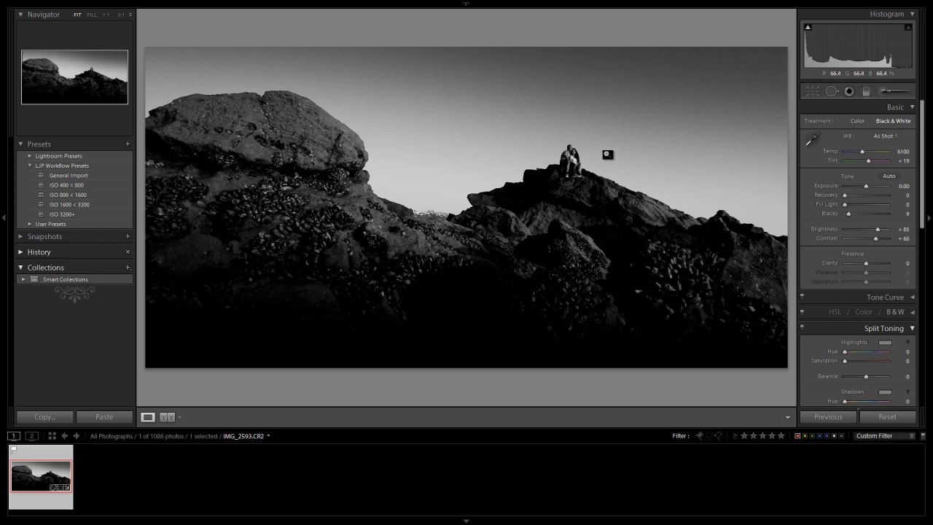
pyautogui.moveTo(577, 131)
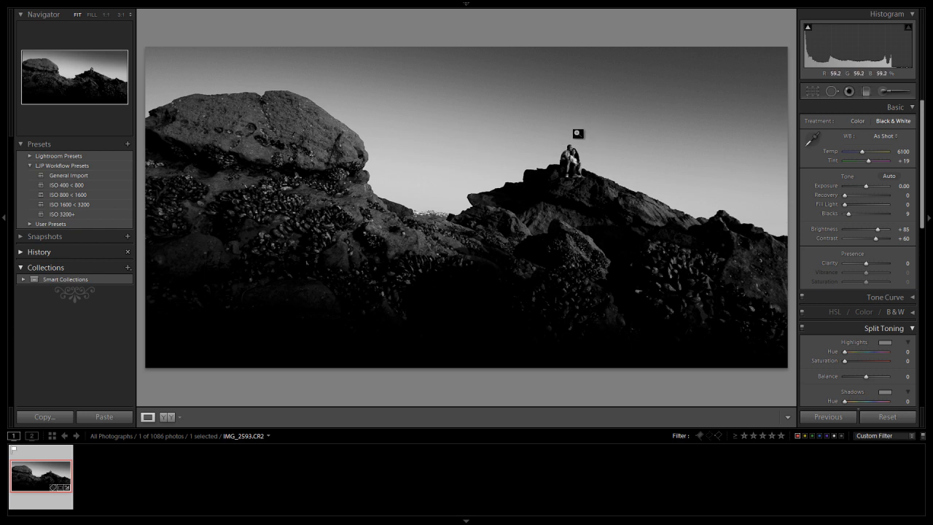